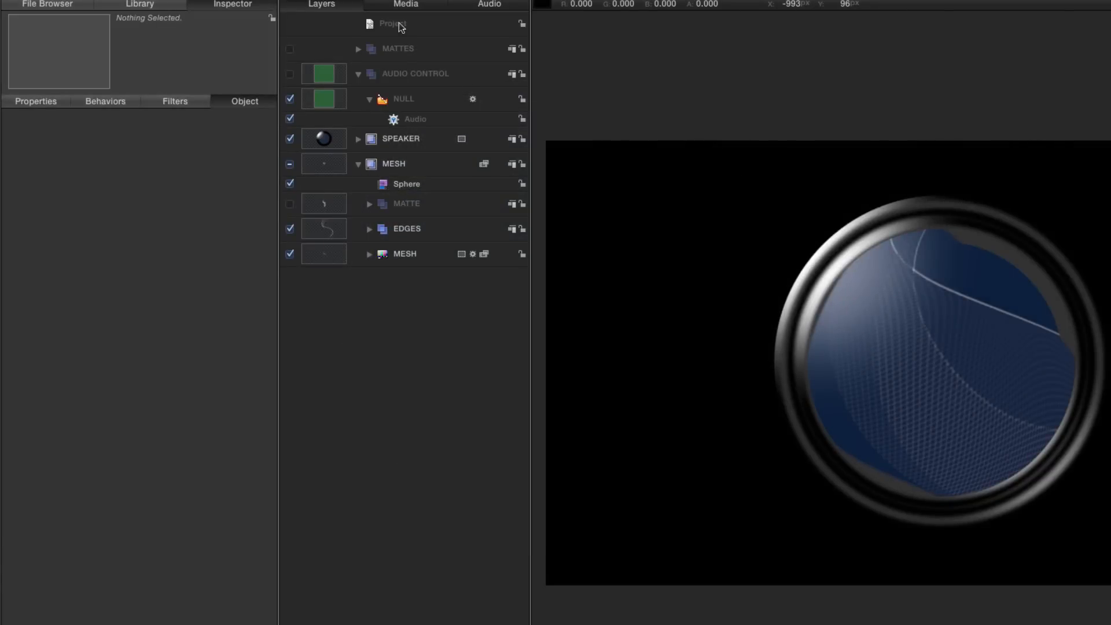
- Add a new group and draw a small white filled circle with outline turned off
{"action": "left_click", "coordinate": [392, 24]}
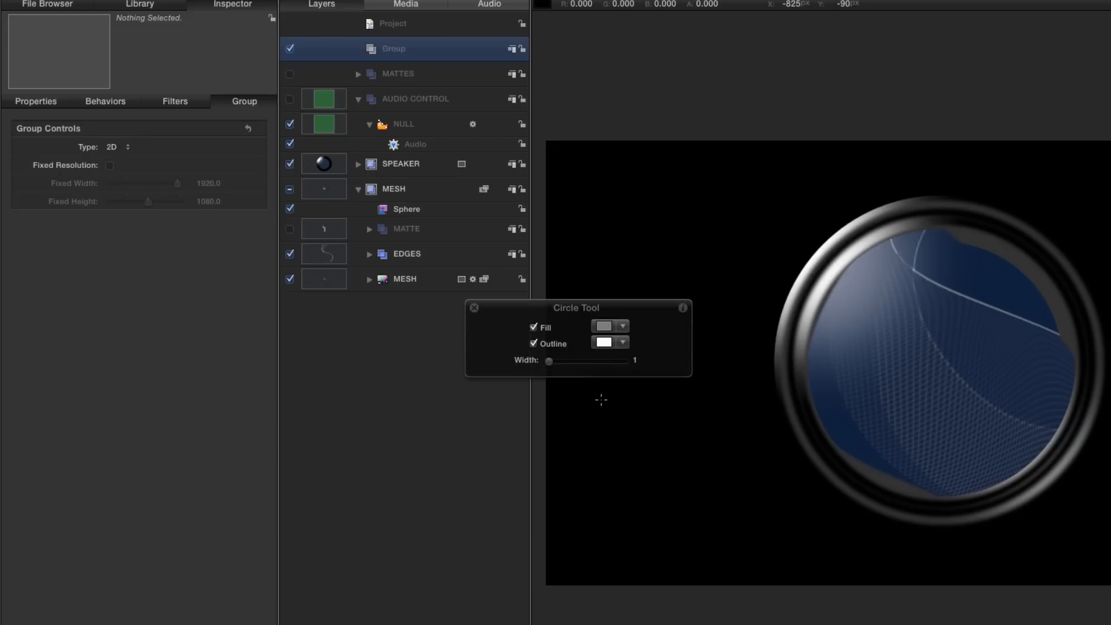
{"action": "left_click", "coordinate": [532, 343]}
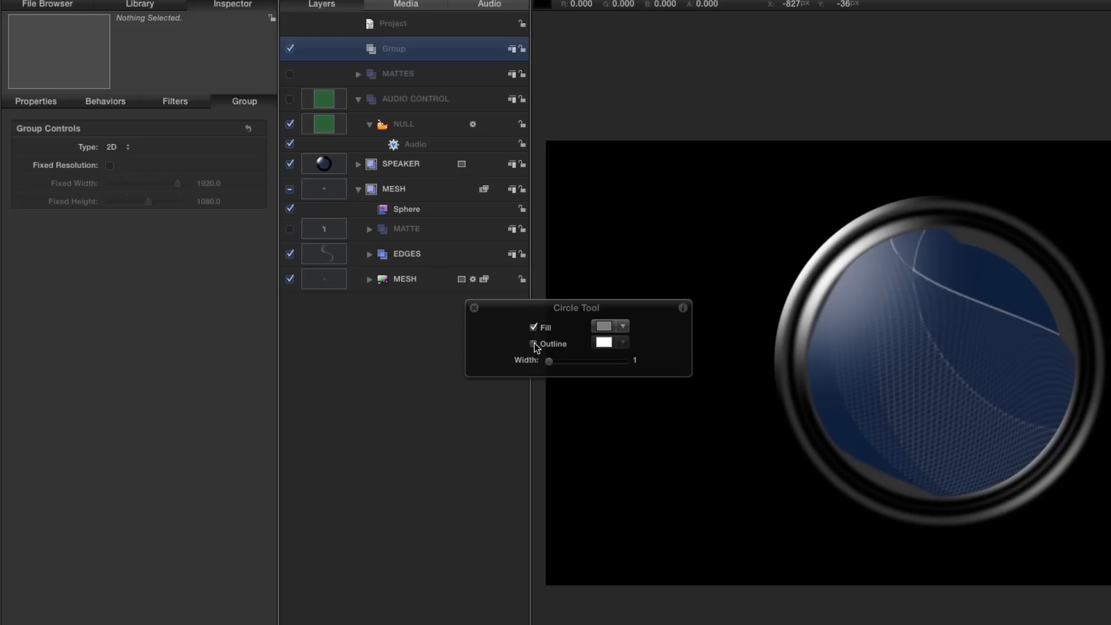
{"action": "left_click", "coordinate": [603, 326]}
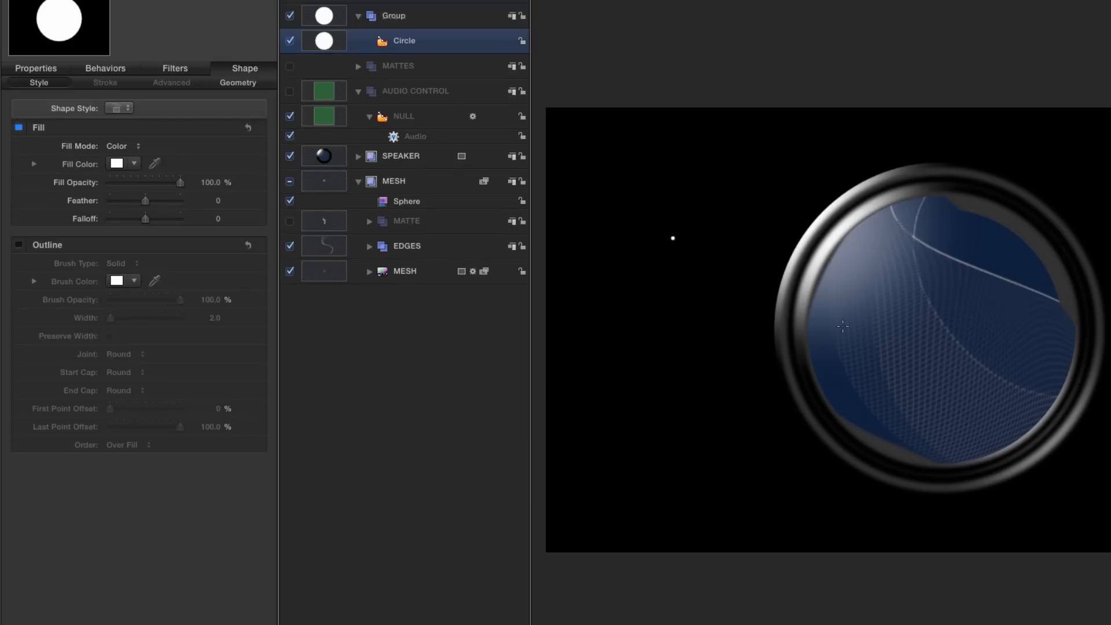
- Make the circle a particle emitter with a Line shape from -960, 400 to -960, -400
{"action": "left_click", "coordinate": [35, 68]}
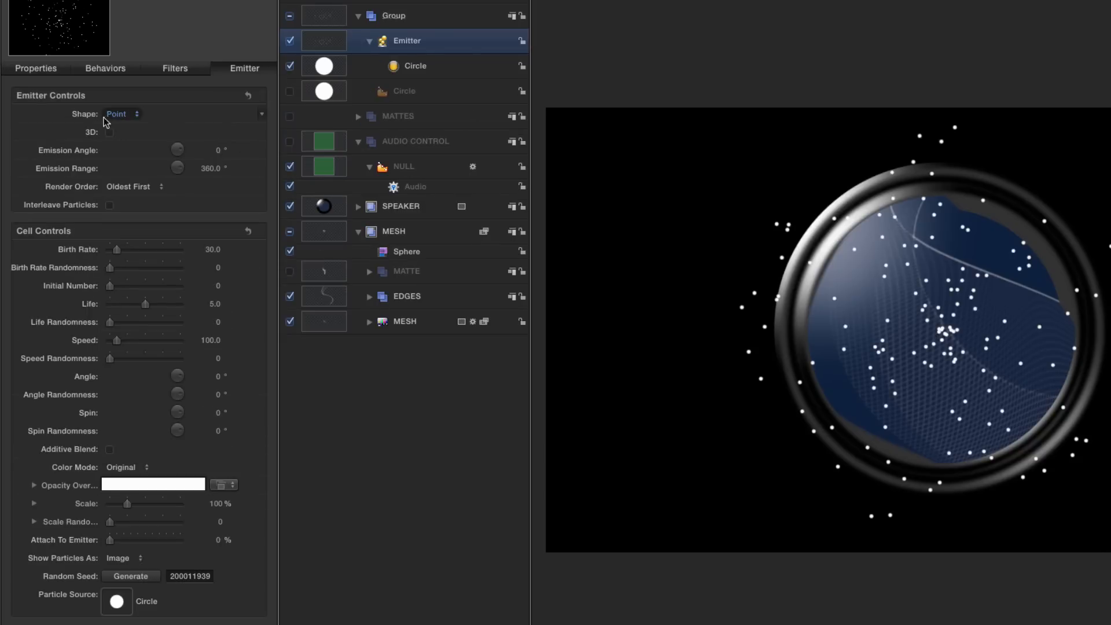
{"action": "left_click", "coordinate": [120, 114]}
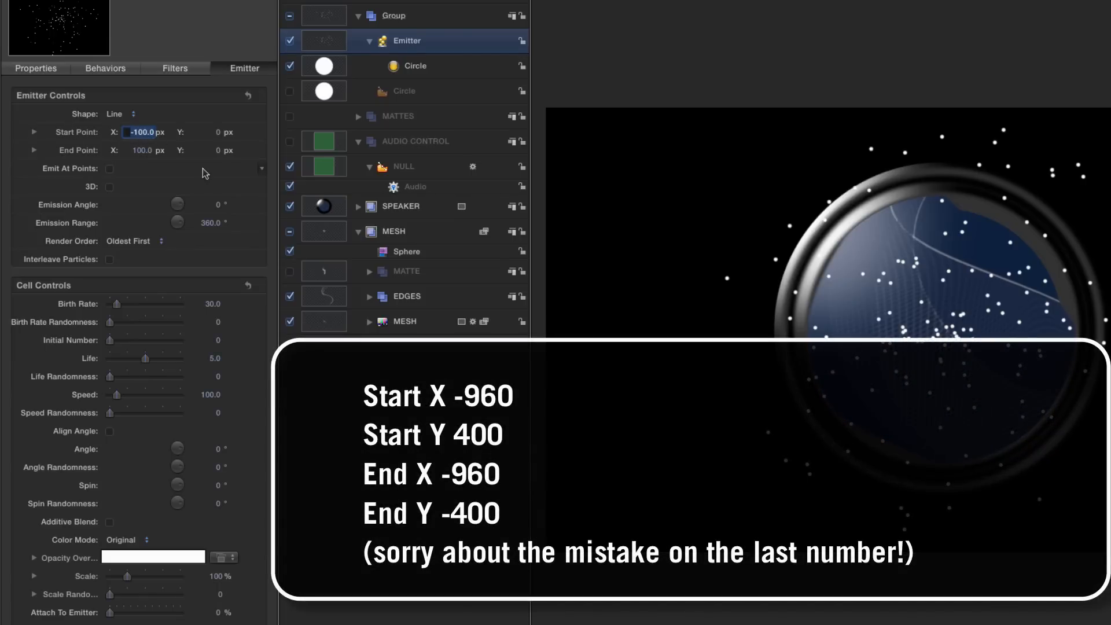
{"action": "type", "text": "-96"}
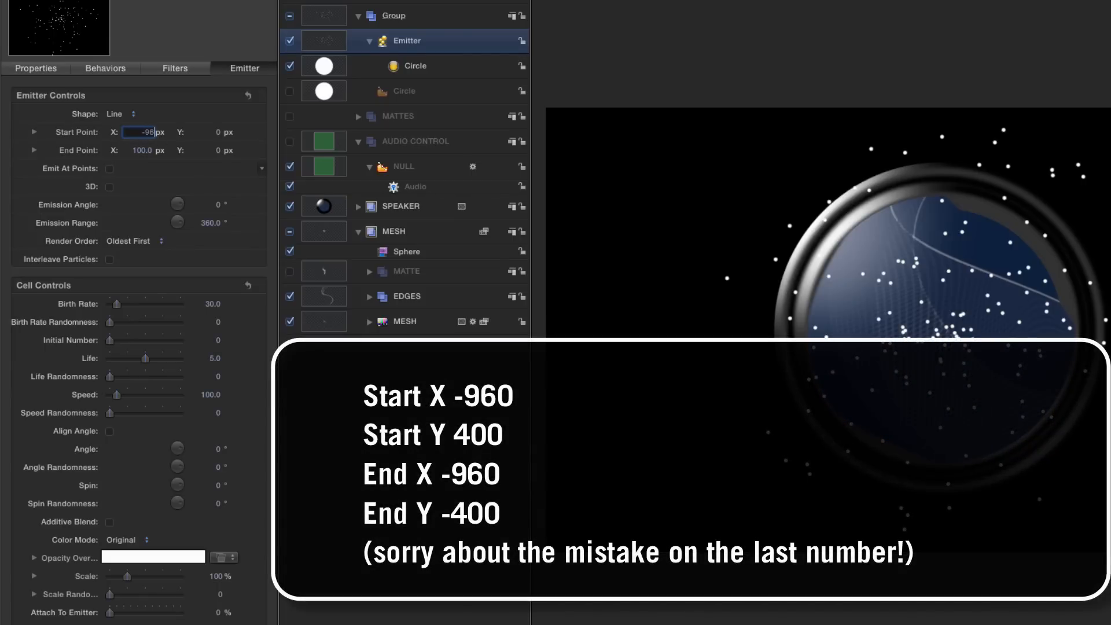
{"action": "type", "text": "960.0"}
{"action": "left_click", "coordinate": [205, 132]}
{"action": "type", "text": "400"}
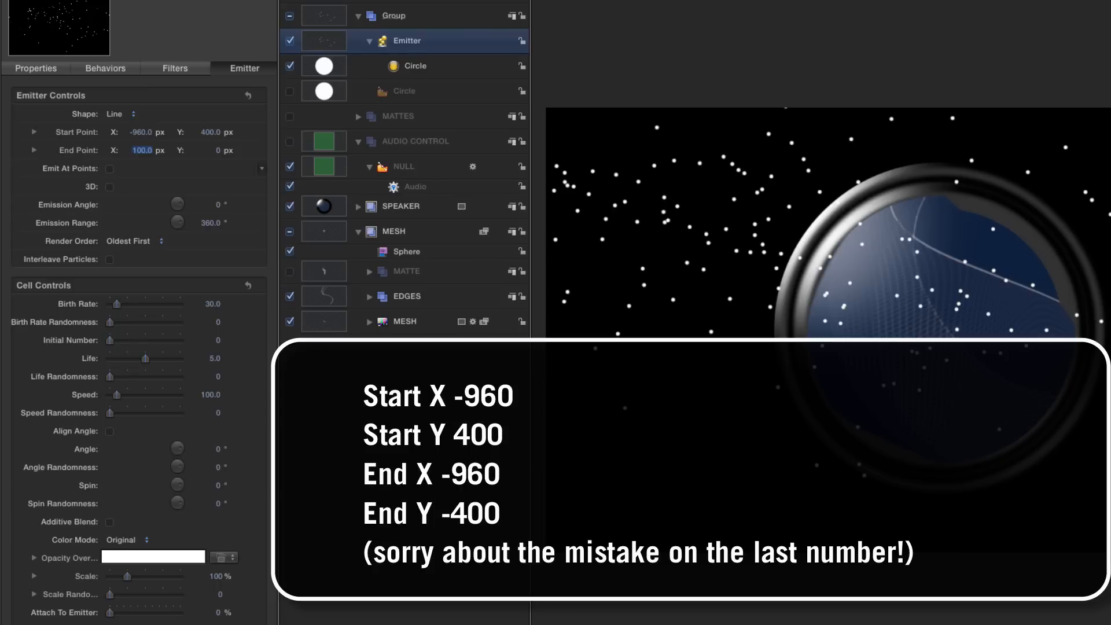
{"action": "type", "text": "-960"}
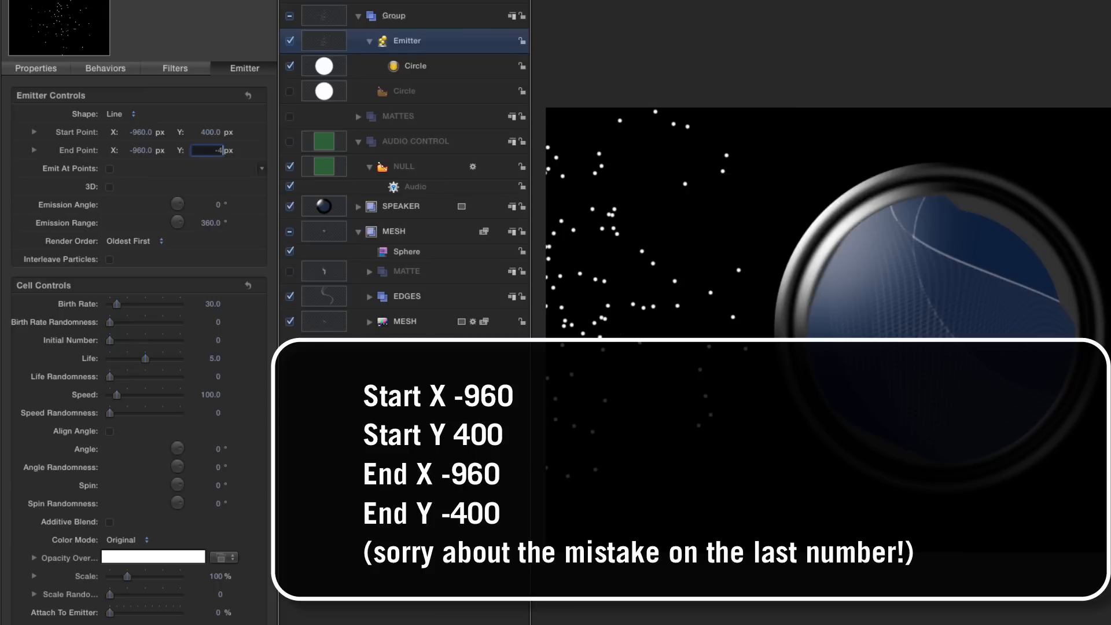
{"action": "type", "text": "-400.0"}
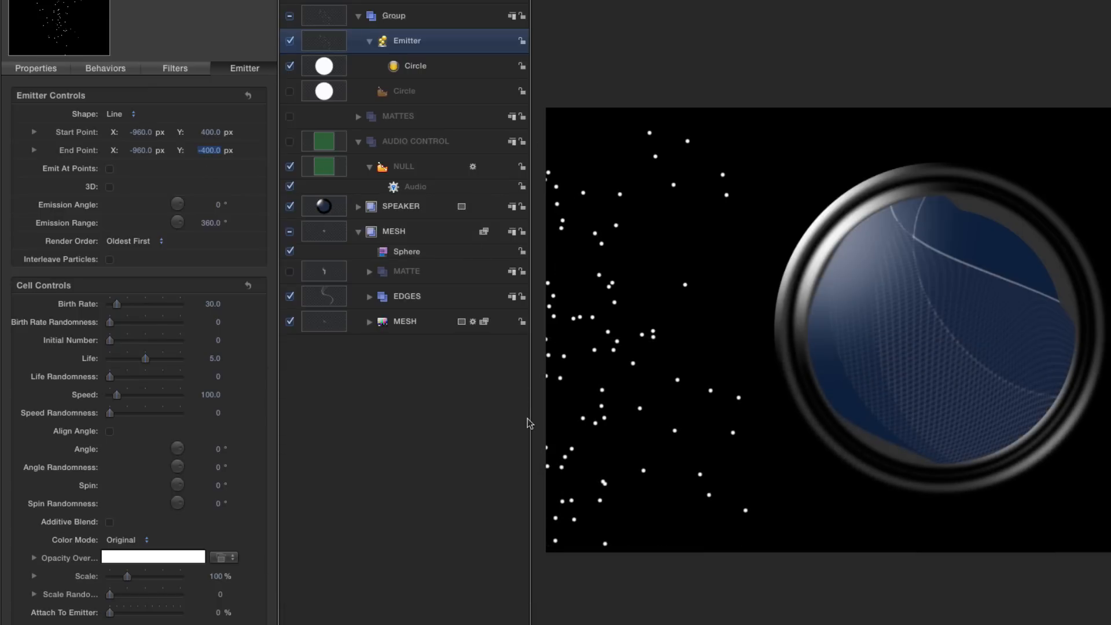
{"action": "mouse_move", "coordinate": [220, 206]}
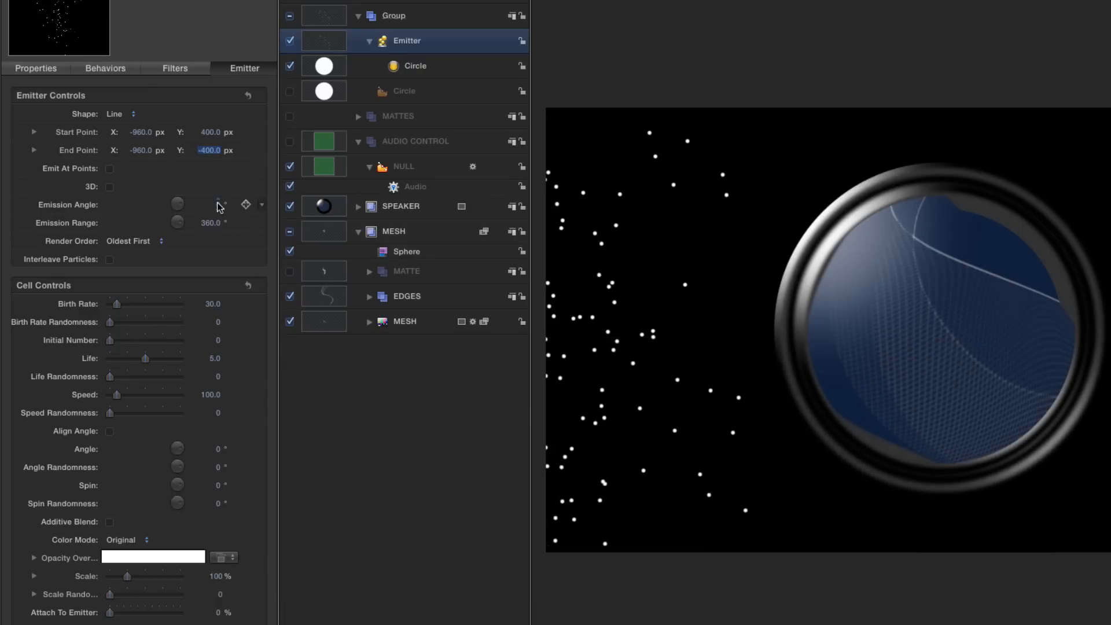
- Set the emitter's Emission Angle to 180
{"action": "left_click", "coordinate": [208, 204]}
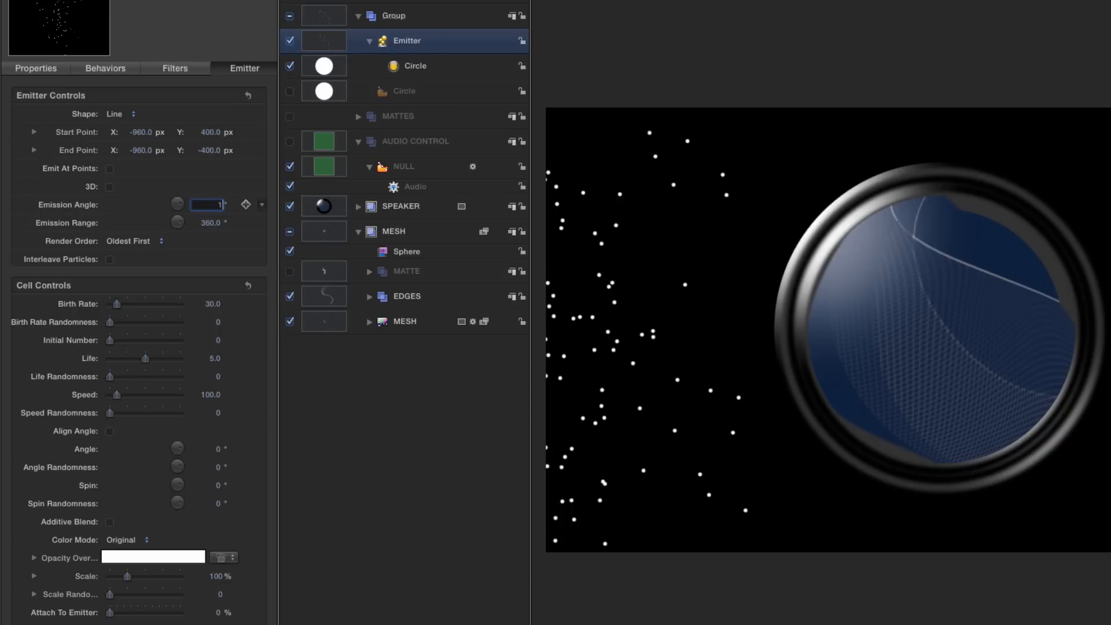
{"action": "type", "text": "180.0"}
{"action": "left_click", "coordinate": [212, 412]}
{"action": "type", "text": "150"}
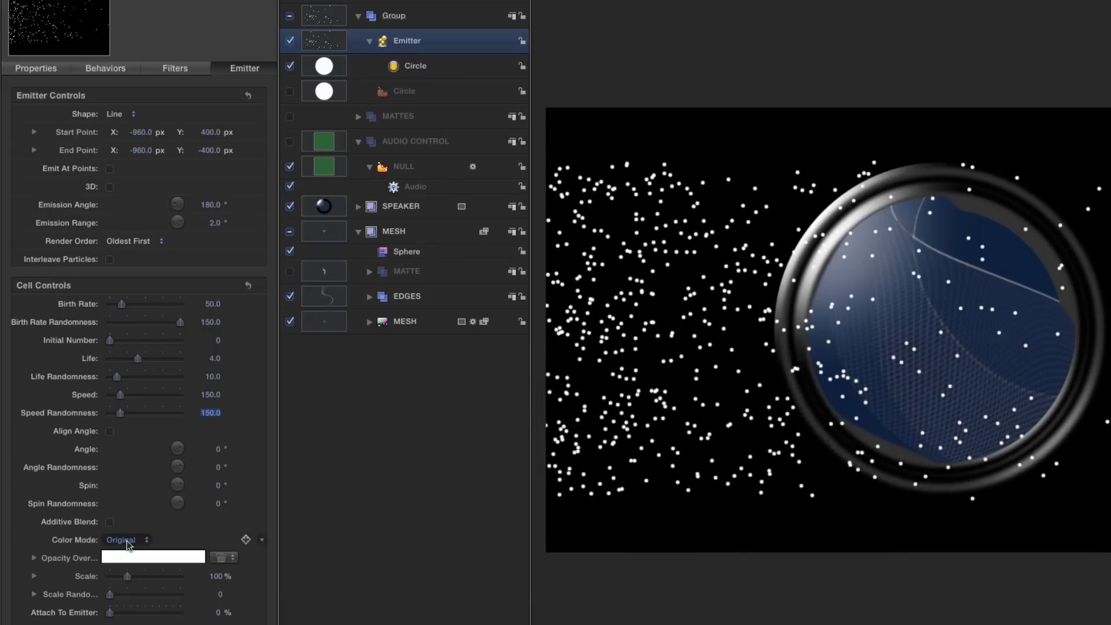
- Colour particles Over Life, pushing the middle gradient tag to red 1.0 and blue about 0.61
{"action": "left_click", "coordinate": [126, 539]}
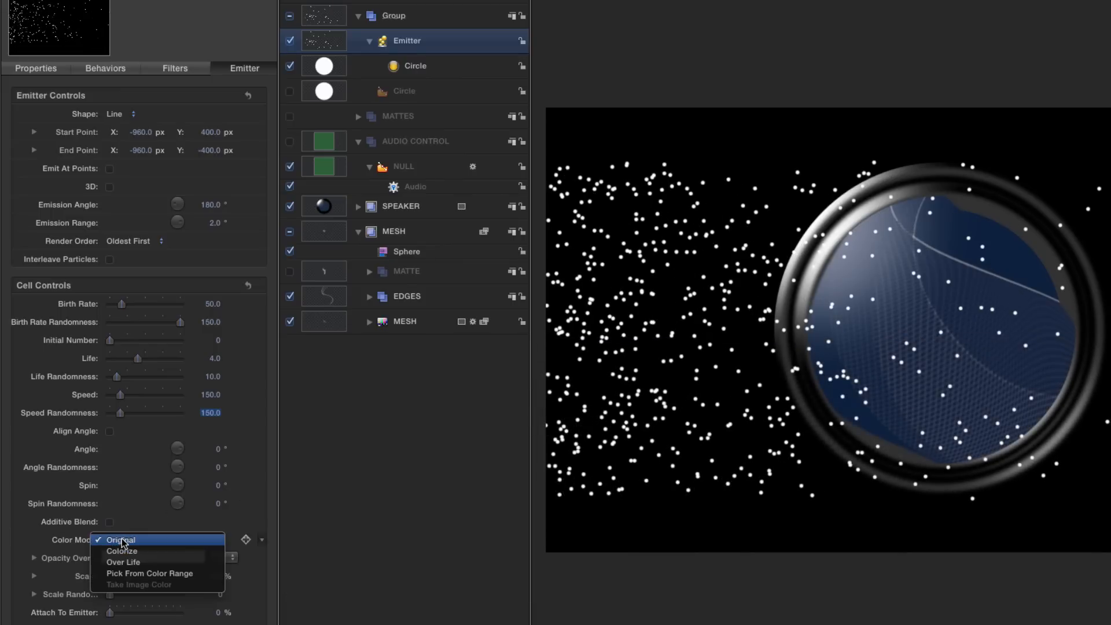
{"action": "mouse_move", "coordinate": [122, 562]}
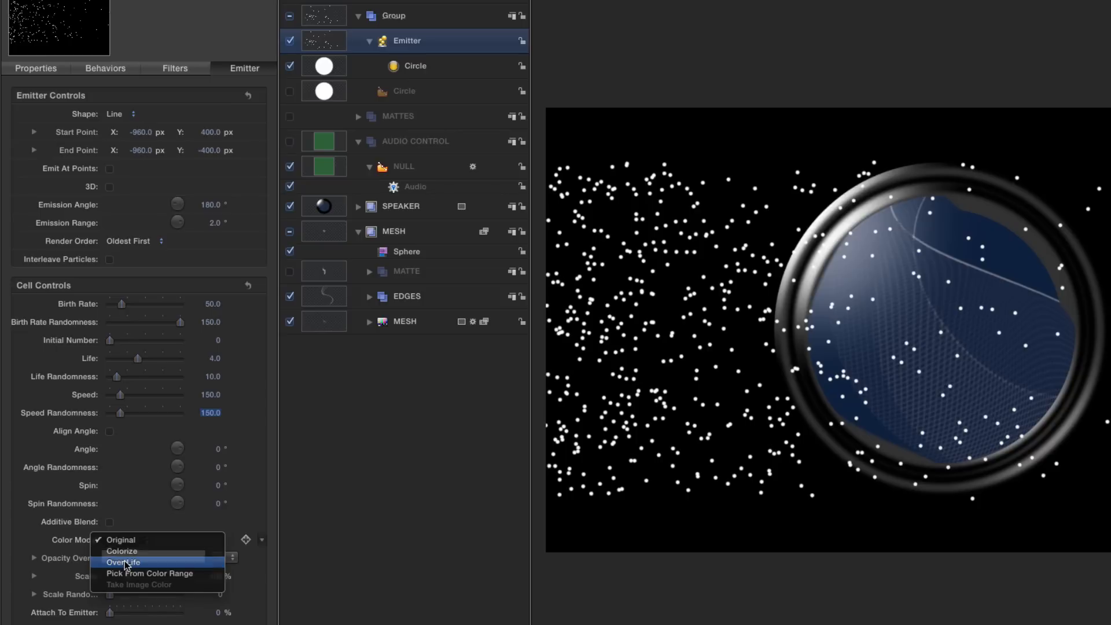
{"action": "left_click", "coordinate": [122, 562]}
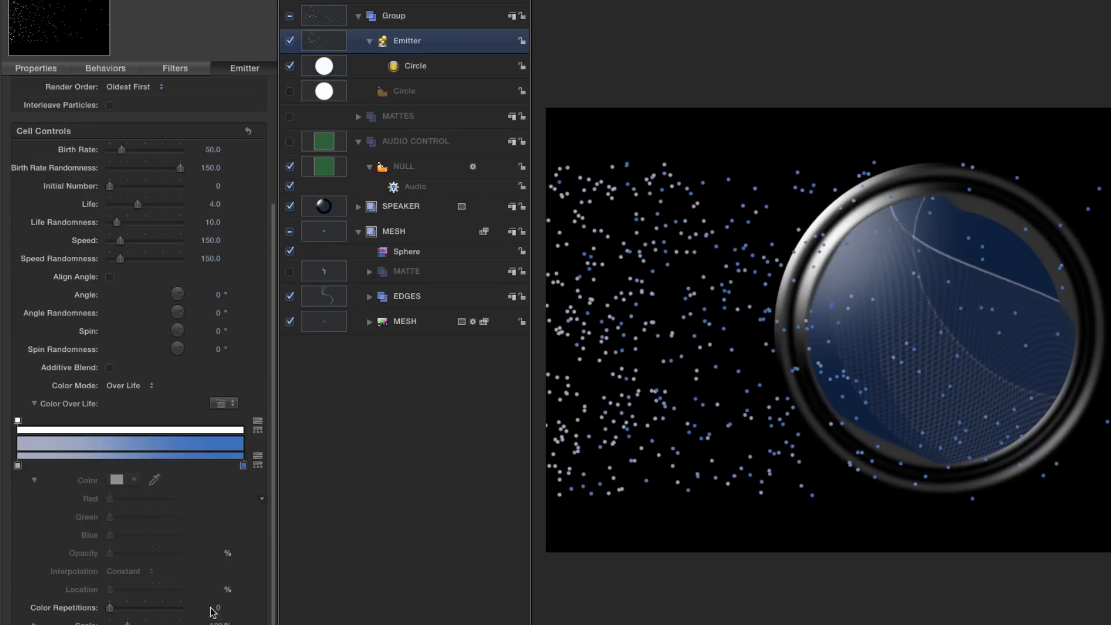
{"action": "left_click", "coordinate": [131, 465]}
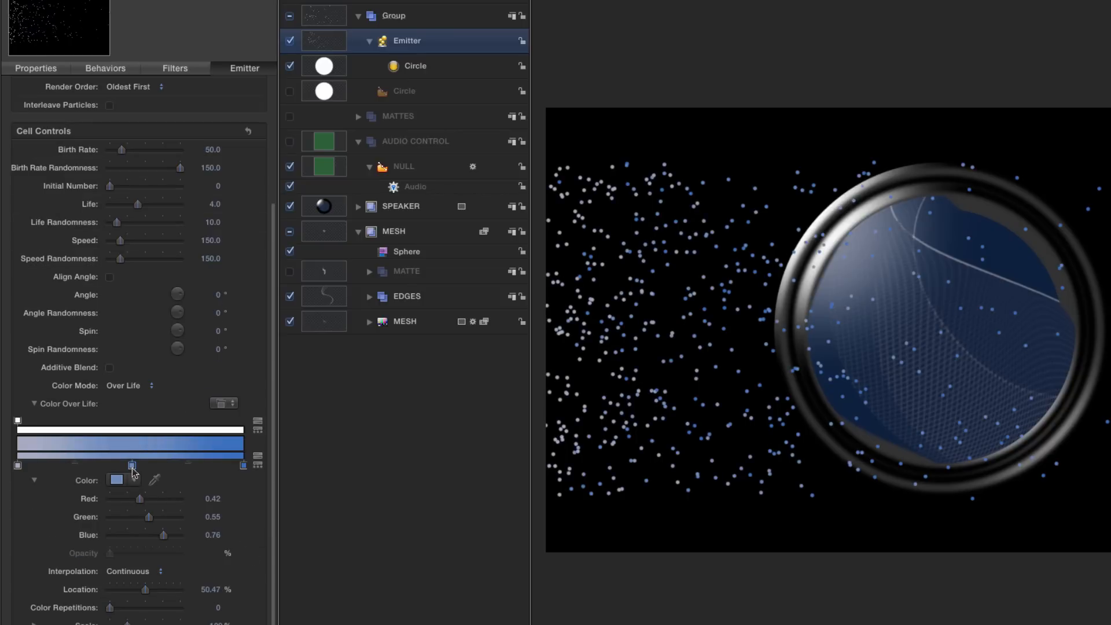
{"action": "left_click_drag", "start_coordinate": [131, 498], "coordinate": [153, 497]}
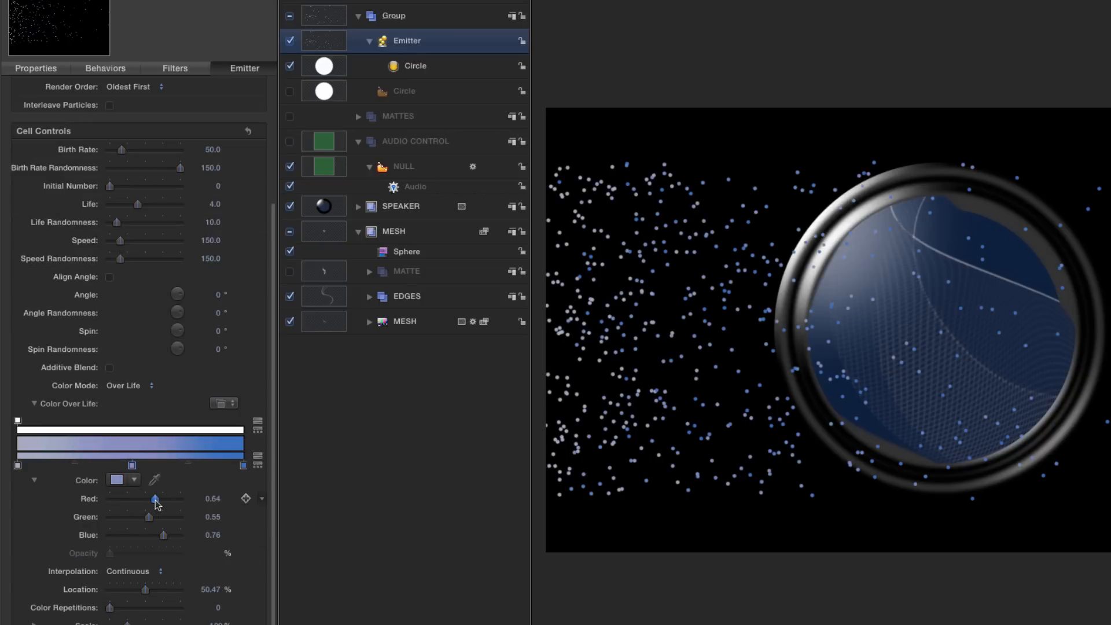
{"action": "left_click_drag", "start_coordinate": [155, 497], "coordinate": [180, 498]}
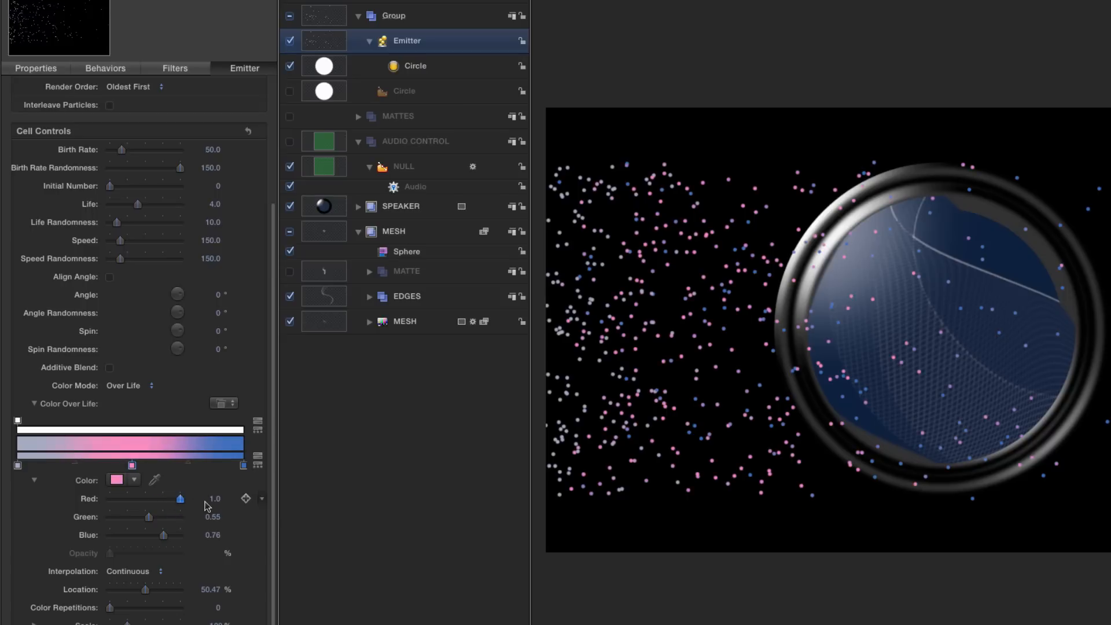
{"action": "left_click_drag", "start_coordinate": [181, 534], "coordinate": [158, 534]}
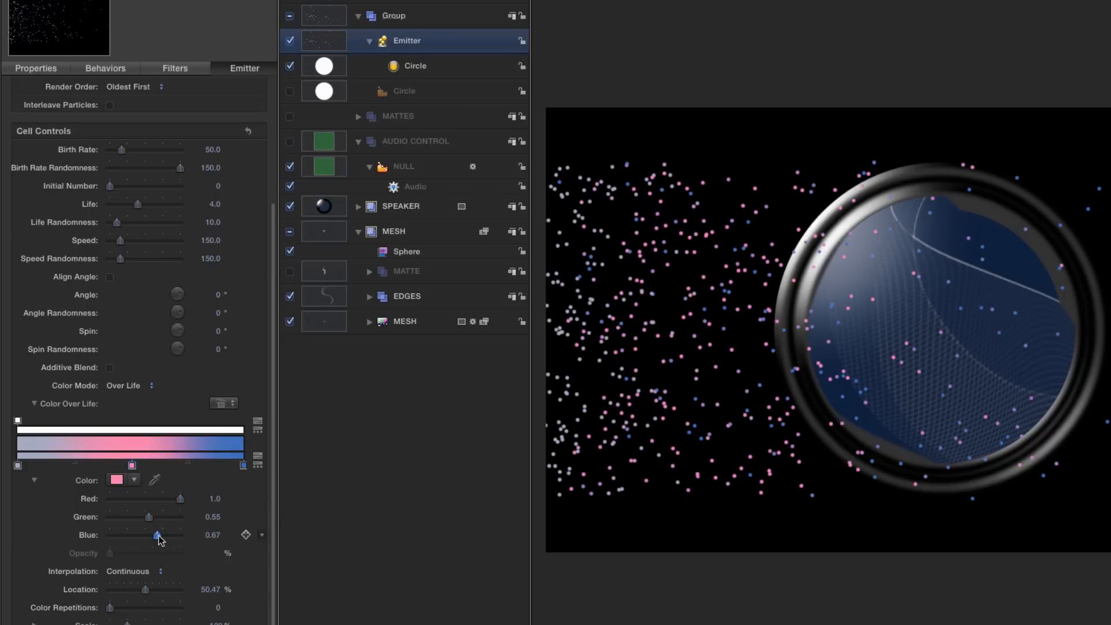
{"action": "left_click_drag", "start_coordinate": [157, 536], "coordinate": [153, 536]}
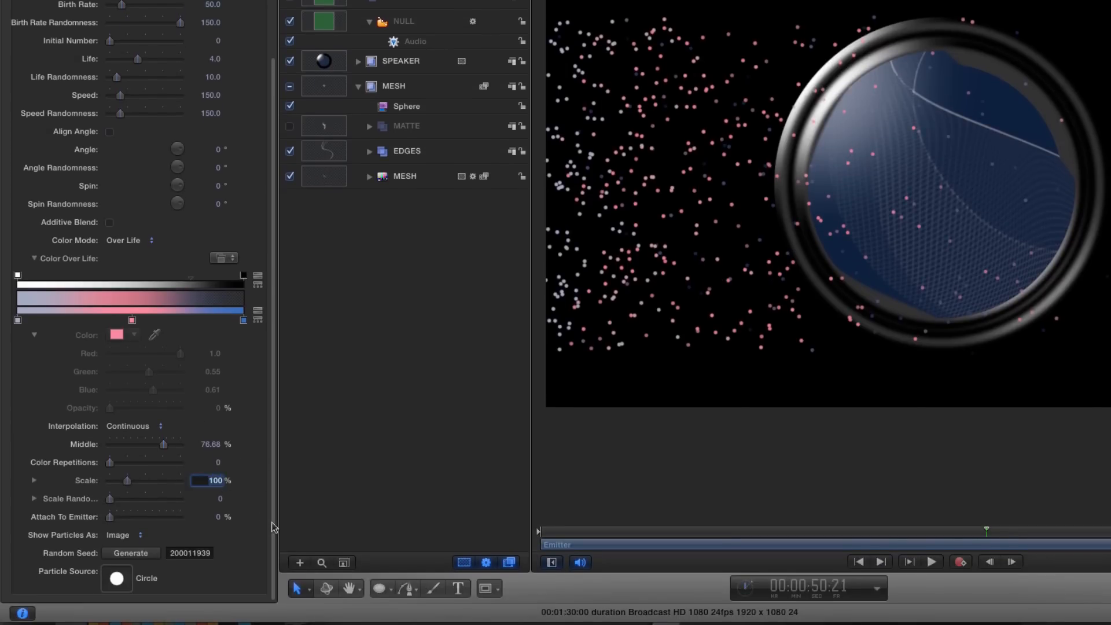
- Shrink the particles to 40% scale
{"action": "type", "text": "40"}
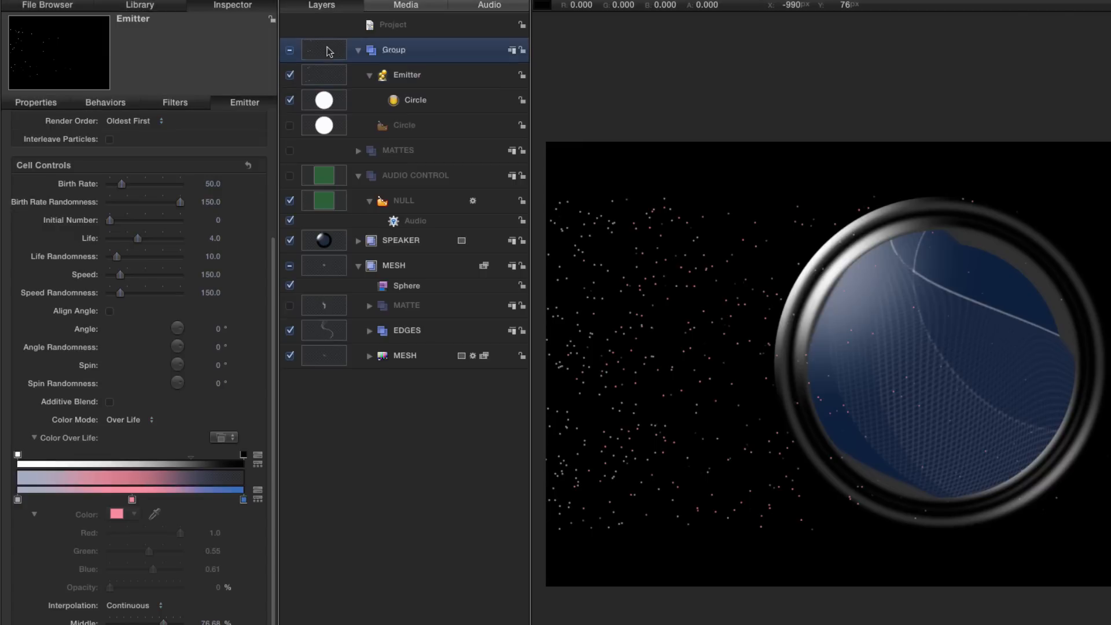
- Rename the group PARTICLES and mask it with the WRIGGLE shape from the MATTES group
{"action": "double_click", "coordinate": [394, 50]}
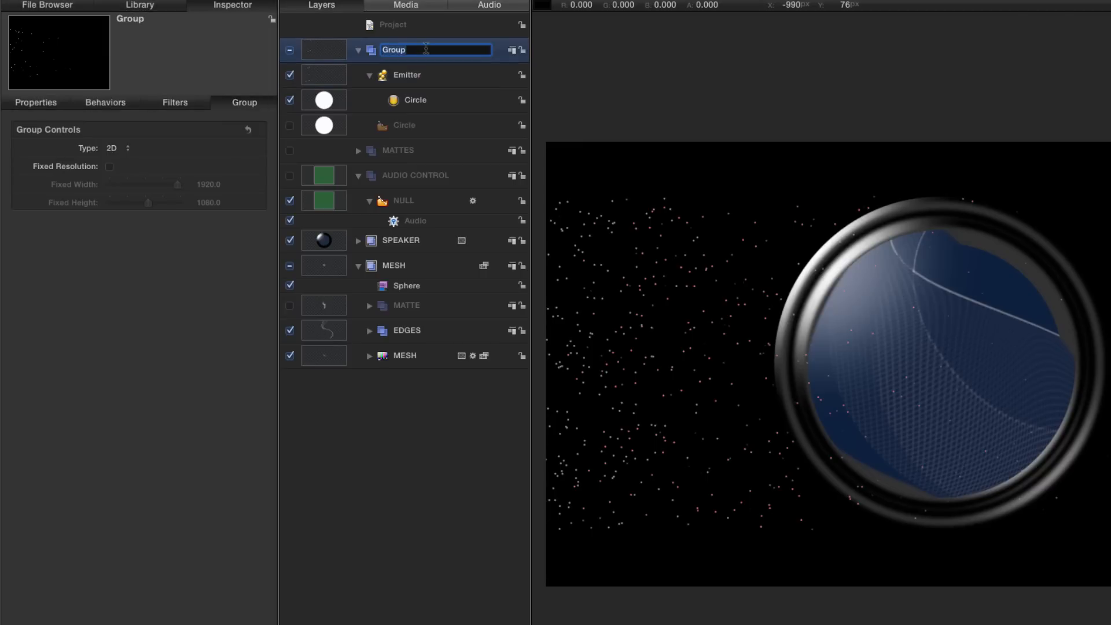
{"action": "type", "text": "PARTICLES"}
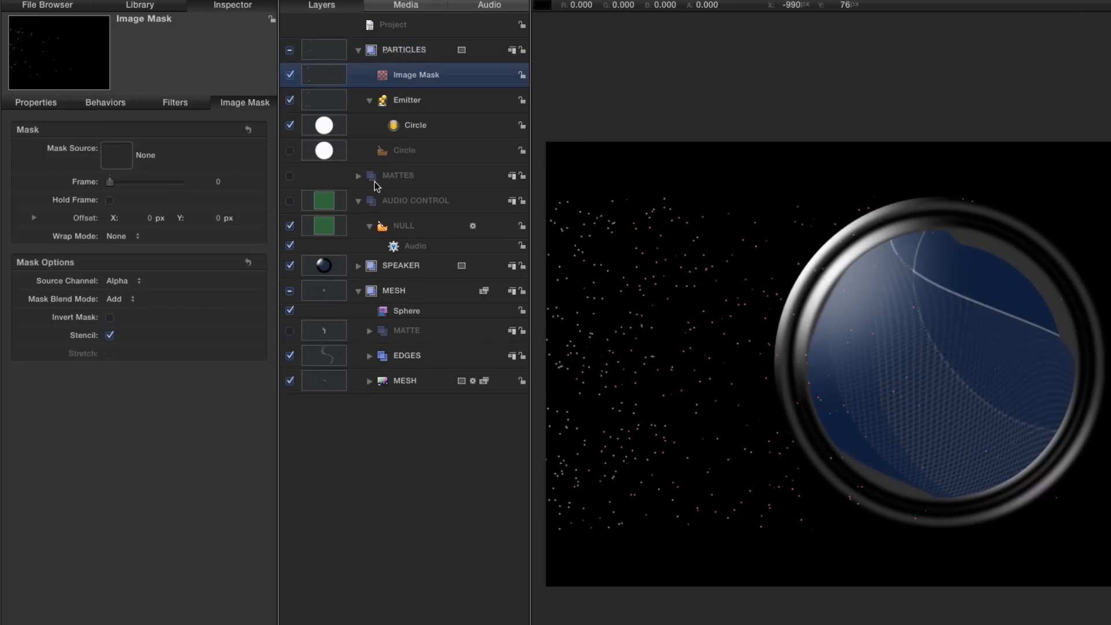
{"action": "left_click", "coordinate": [358, 175]}
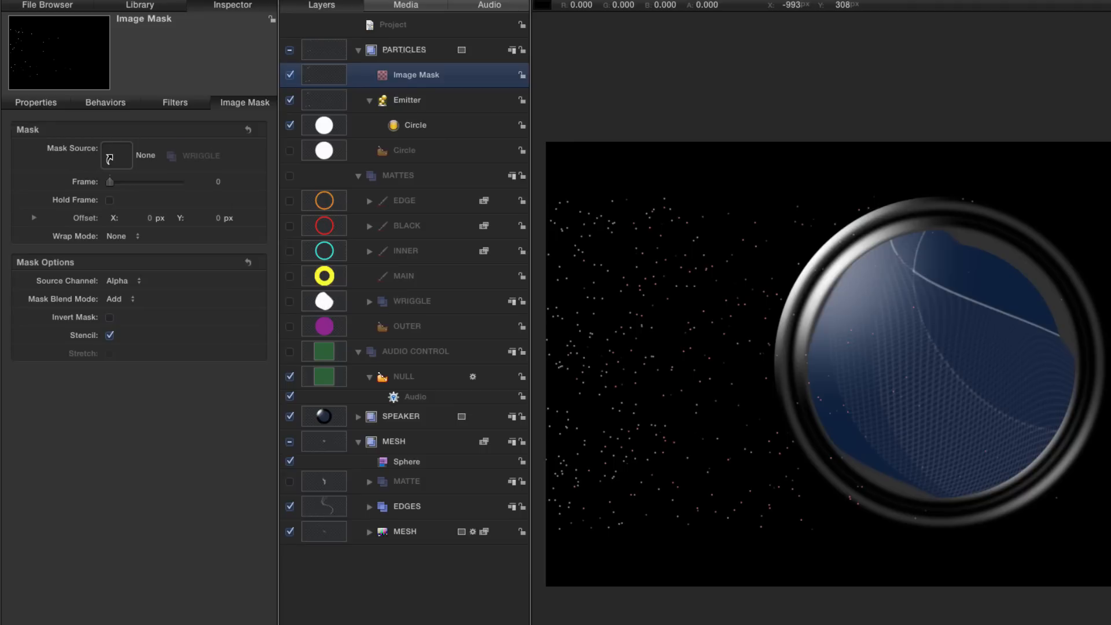
{"action": "left_click", "coordinate": [146, 155]}
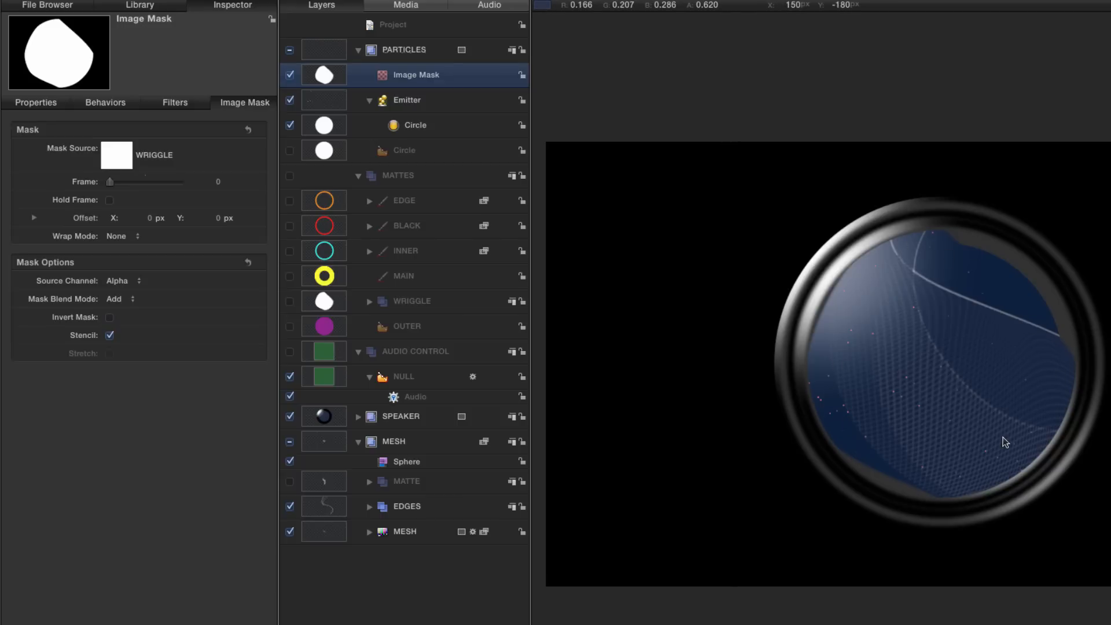
{"action": "left_click", "coordinate": [406, 99]}
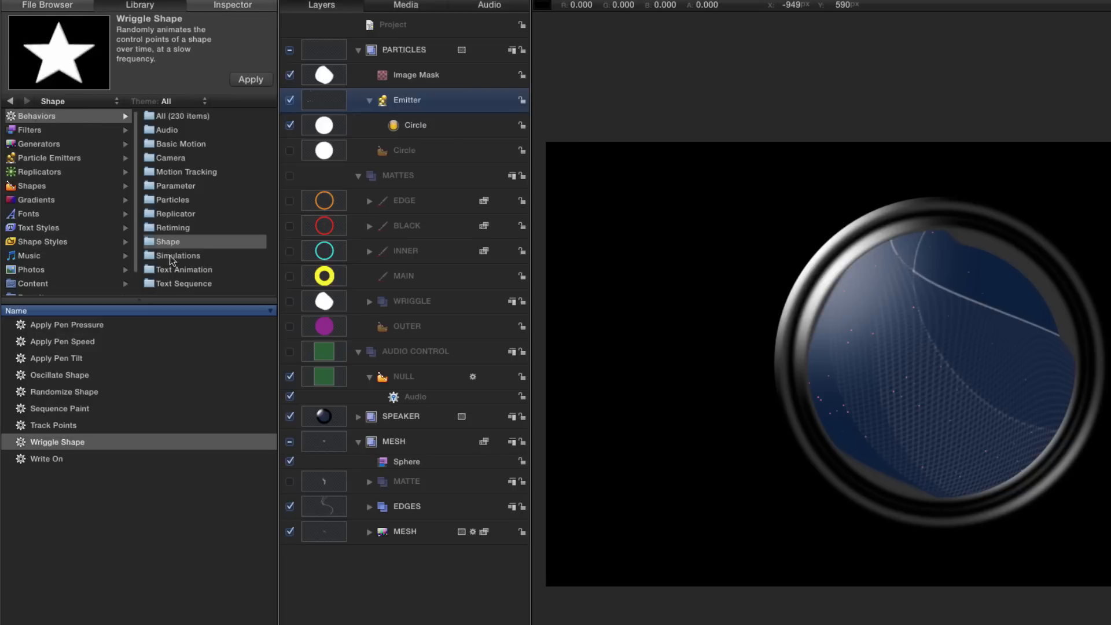
- Apply an Orbit Around simulation behaviour to the emitter, circling OUTER with Influence 500
{"action": "left_click", "coordinate": [176, 255]}
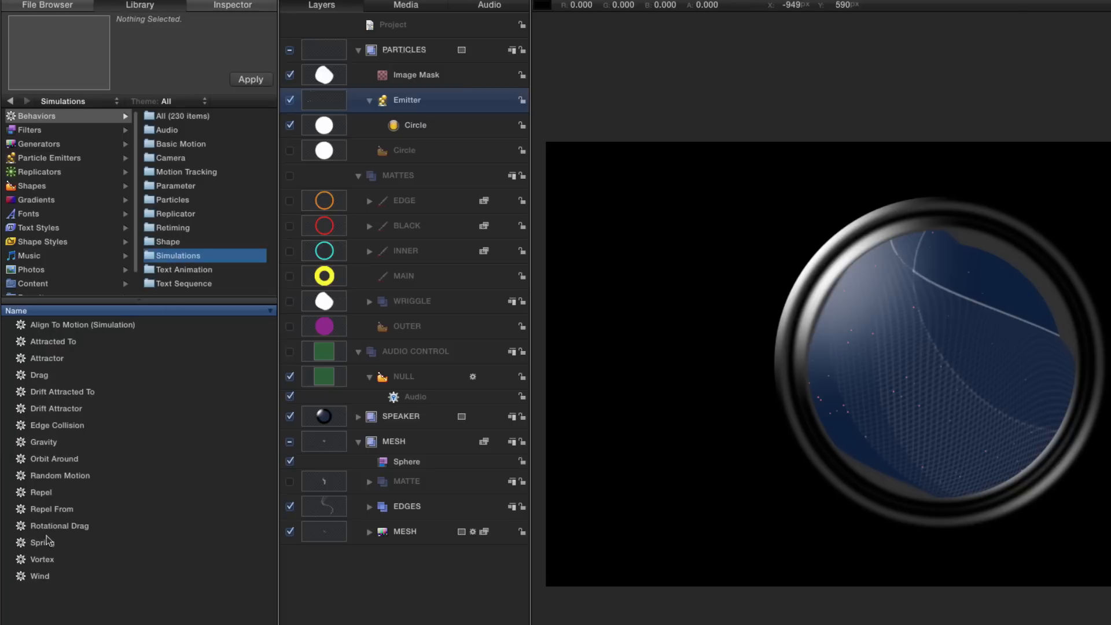
{"action": "left_click", "coordinate": [55, 458]}
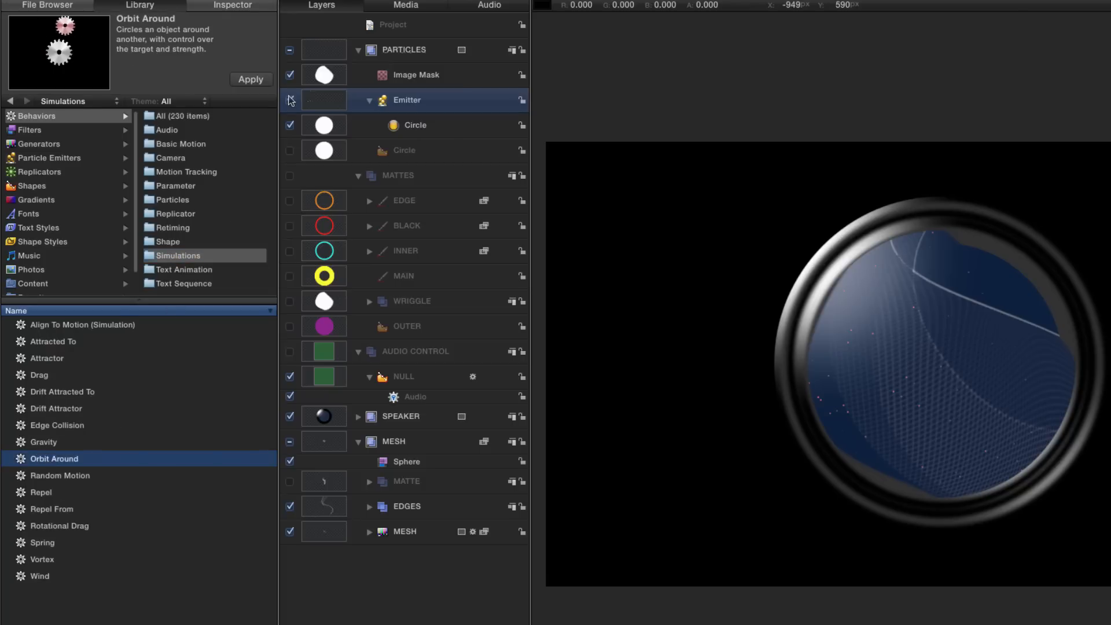
{"action": "left_click", "coordinate": [251, 79]}
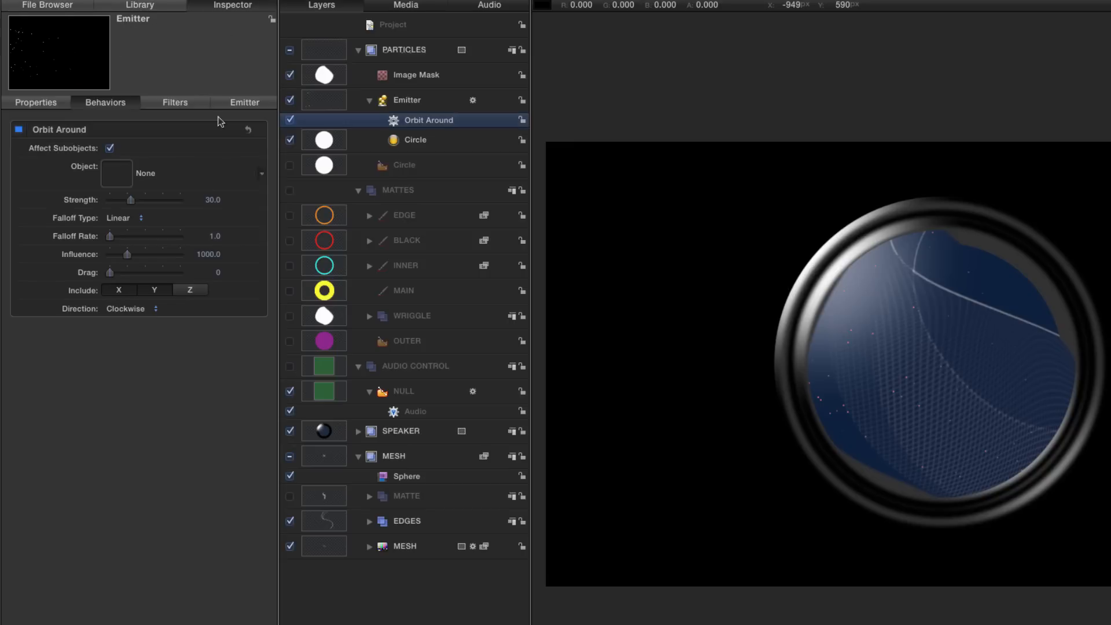
{"action": "mouse_move", "coordinate": [117, 174]}
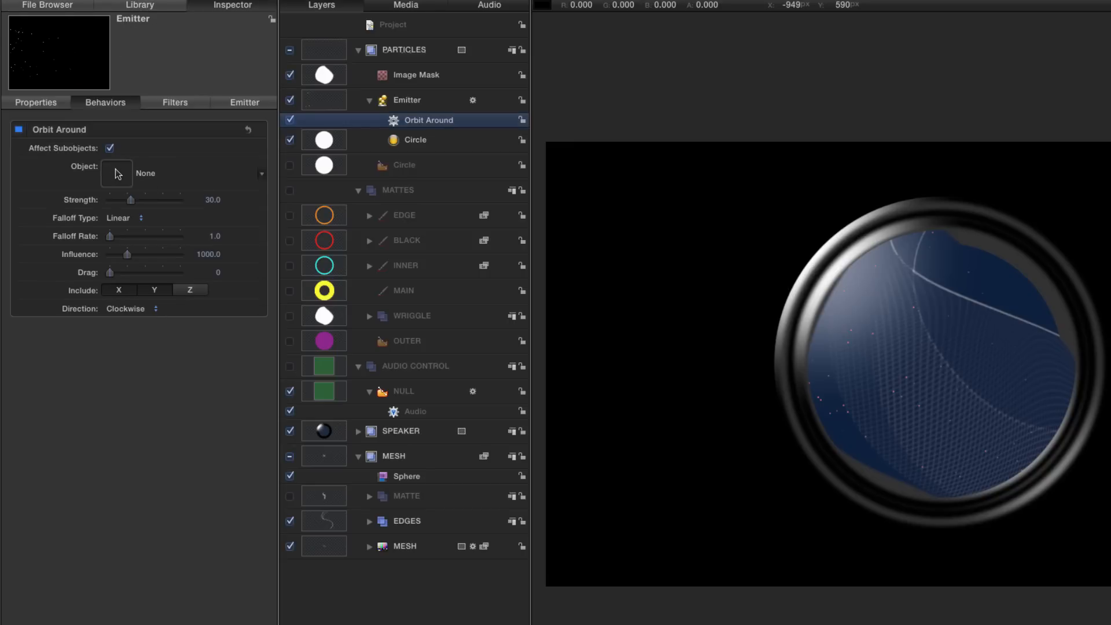
{"action": "mouse_move", "coordinate": [206, 242]}
{"action": "type", "text": "500"}
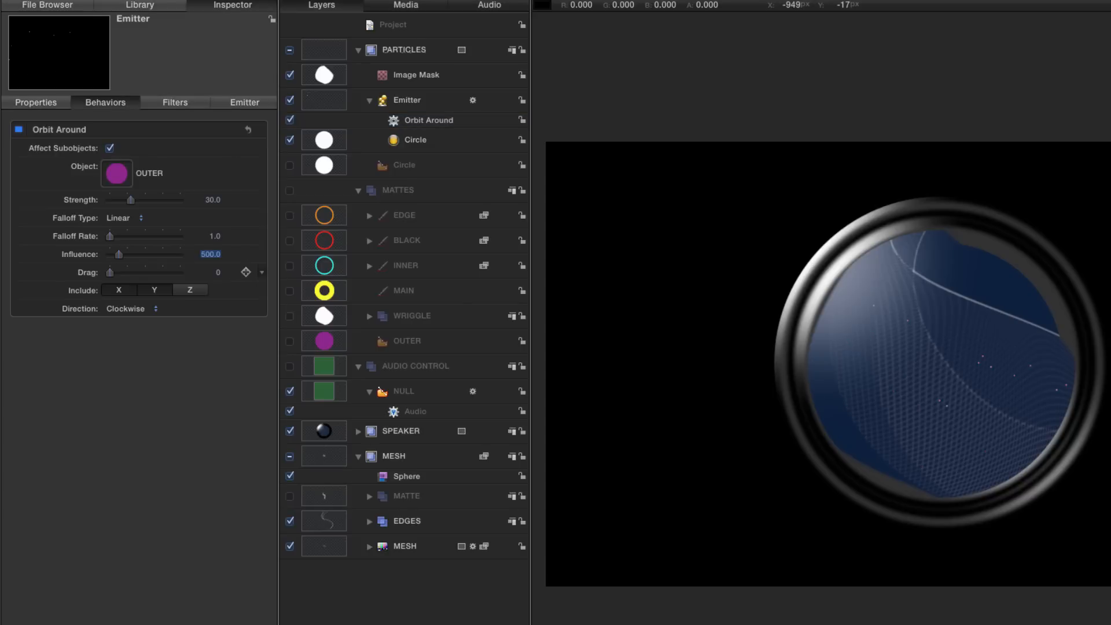
{"action": "left_click_drag", "start_coordinate": [108, 271], "coordinate": [119, 271]}
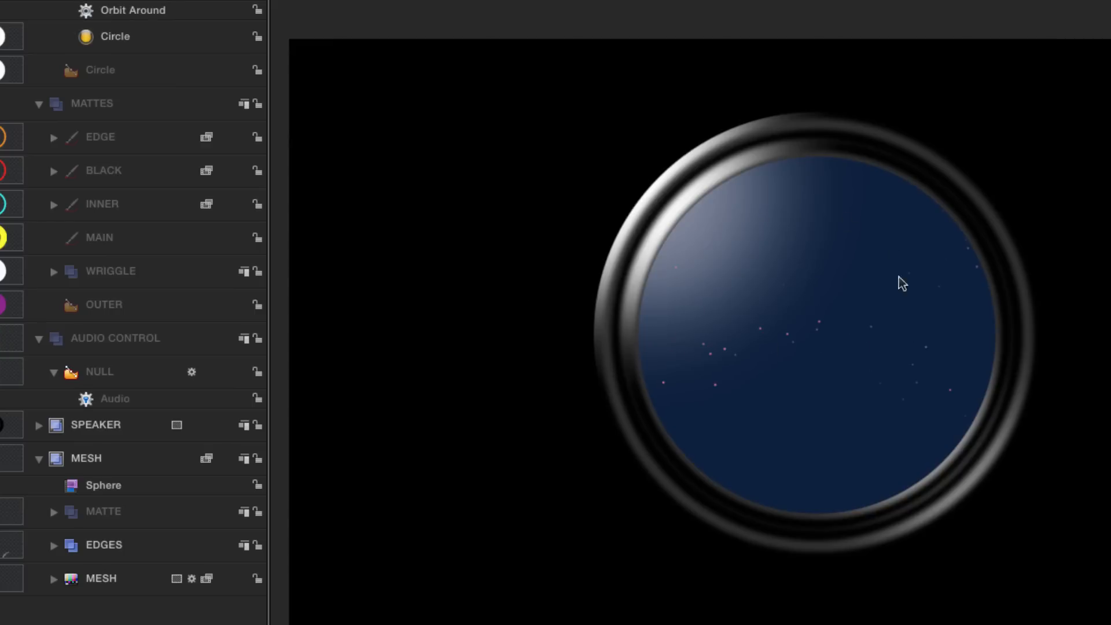
{"action": "mouse_move", "coordinate": [850, 197]}
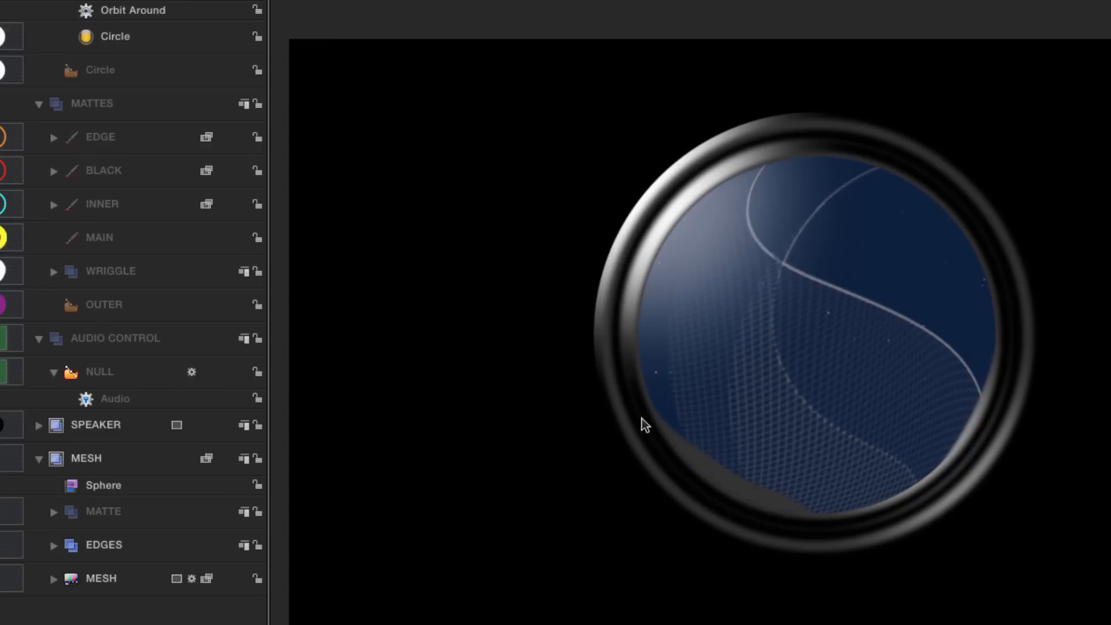
{"action": "mouse_move", "coordinate": [694, 356]}
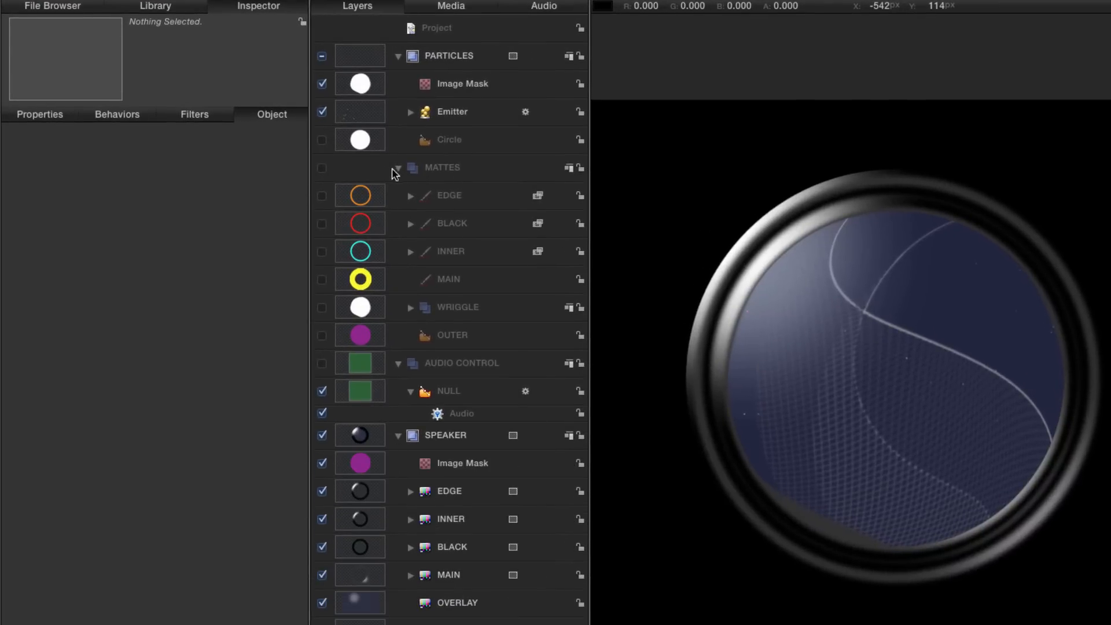
- Collapse MATTES and move it into SPEAKER just below its Image Mask
{"action": "left_click", "coordinate": [398, 167]}
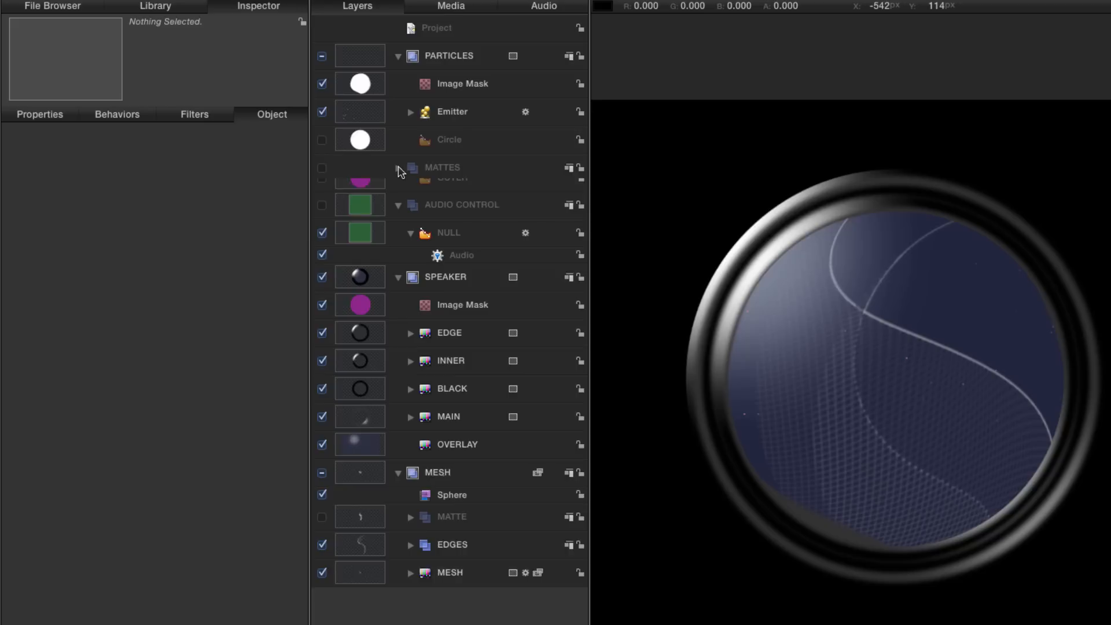
{"action": "left_click", "coordinate": [441, 167]}
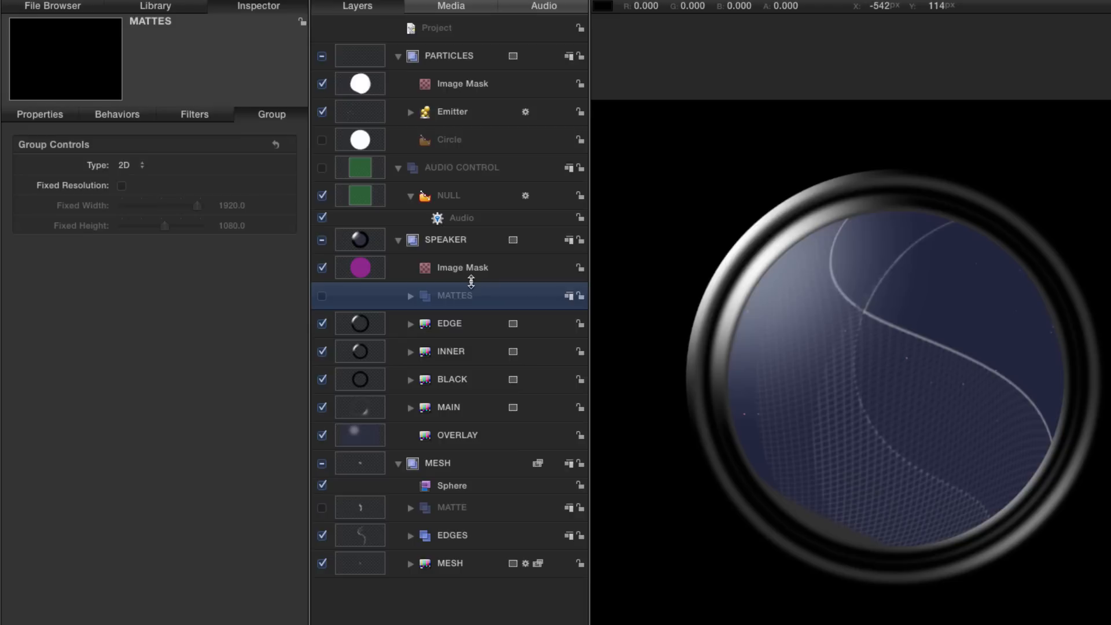
{"action": "mouse_move", "coordinate": [368, 240]}
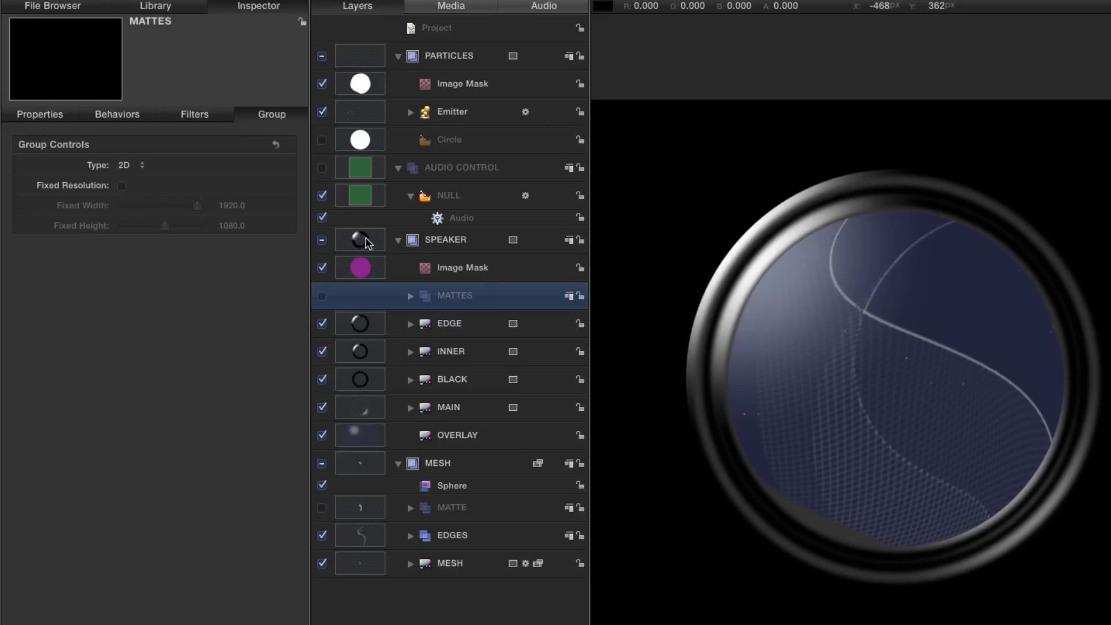
- Add a Link parameter behaviour to one of SPEAKER's Transform properties
{"action": "left_click", "coordinate": [445, 240]}
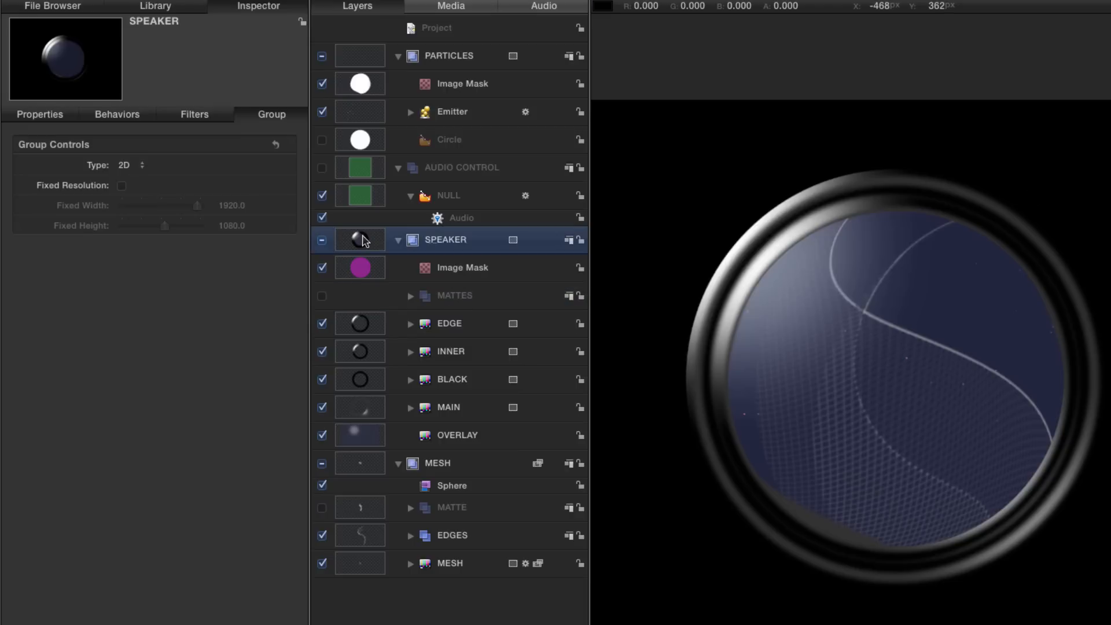
{"action": "left_click", "coordinate": [39, 114]}
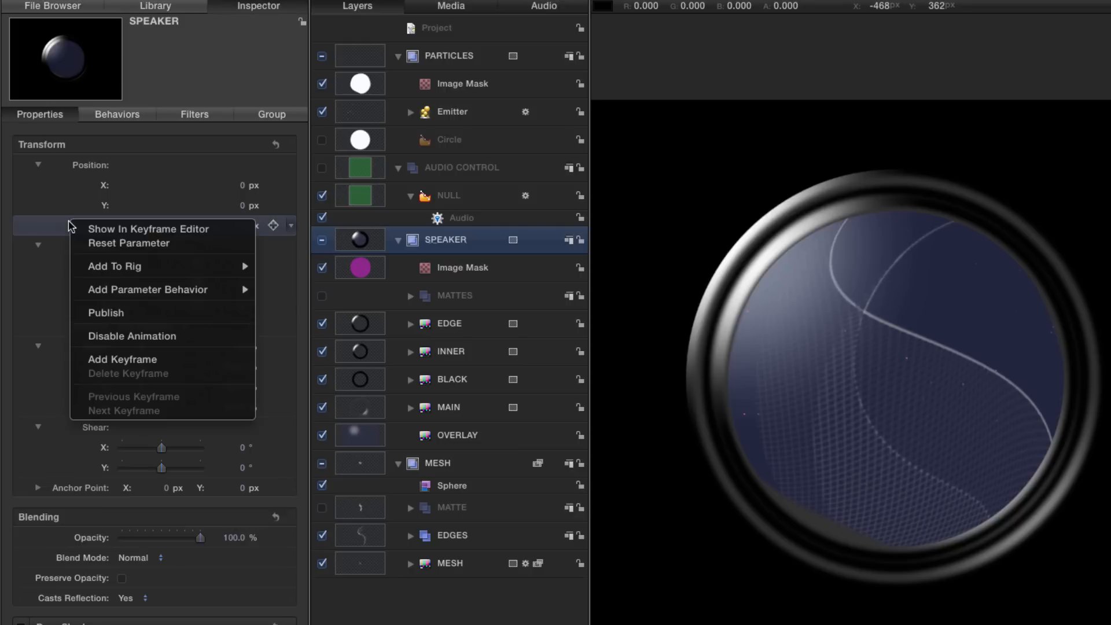
{"action": "mouse_move", "coordinate": [147, 289]}
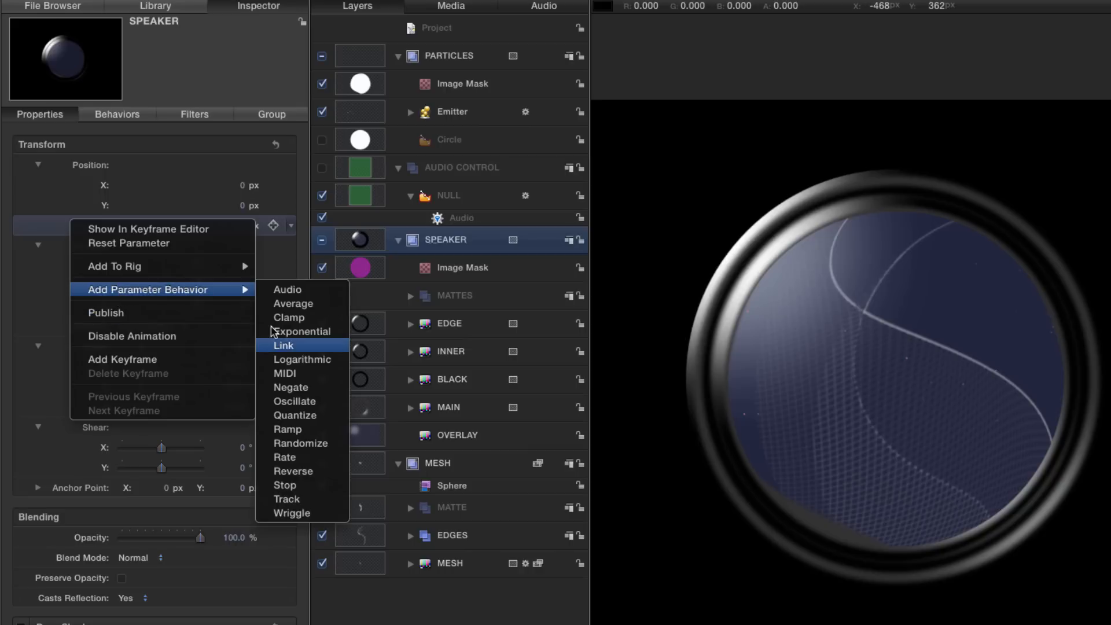
{"action": "left_click", "coordinate": [283, 344]}
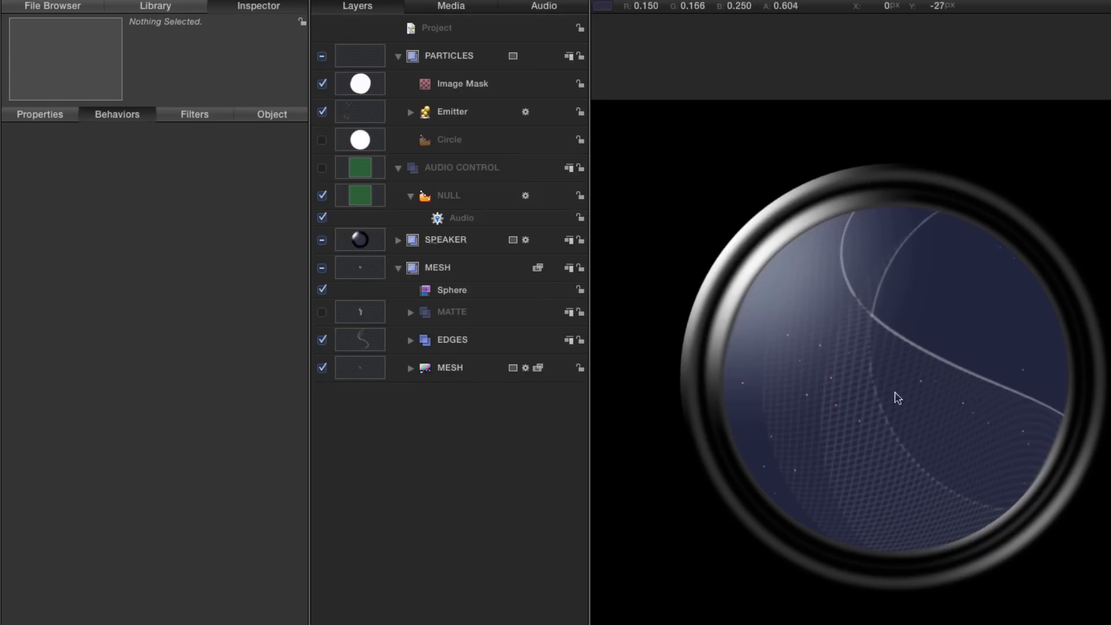
- Set the MESH generator's Line Color to a pale blue and reveal the EDGES Color Solid
{"action": "left_click", "coordinate": [449, 367]}
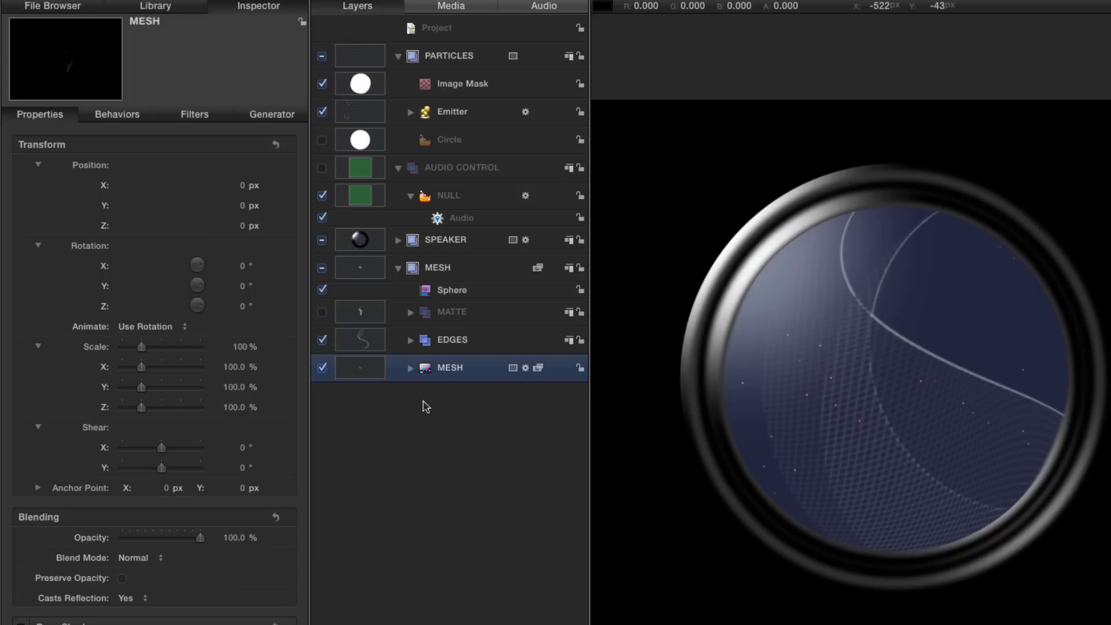
{"action": "mouse_move", "coordinate": [359, 374]}
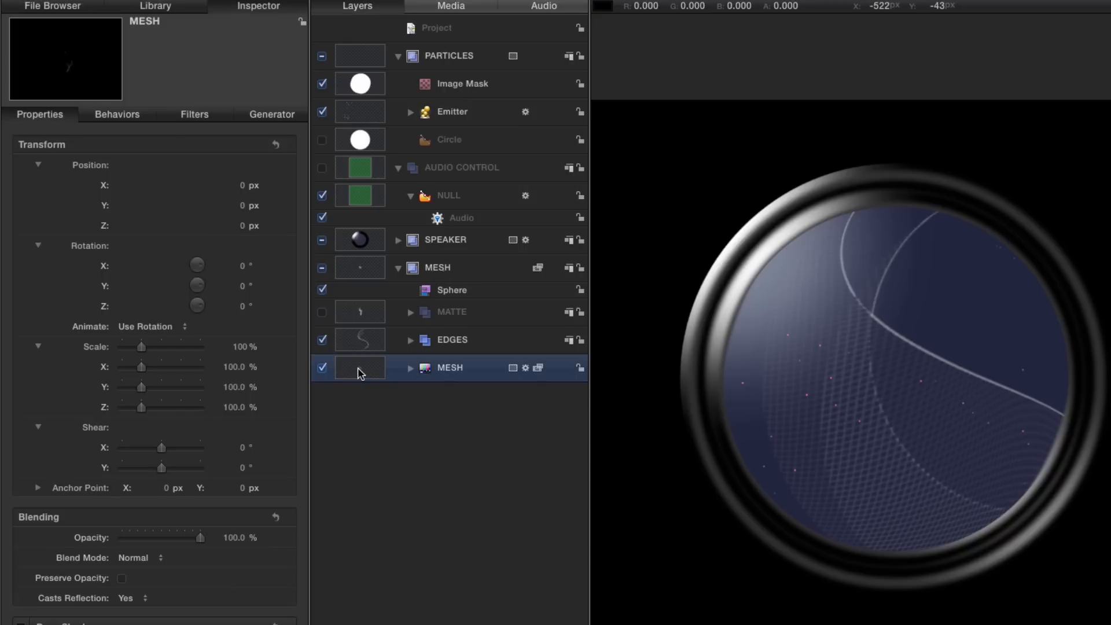
{"action": "left_click", "coordinate": [270, 115]}
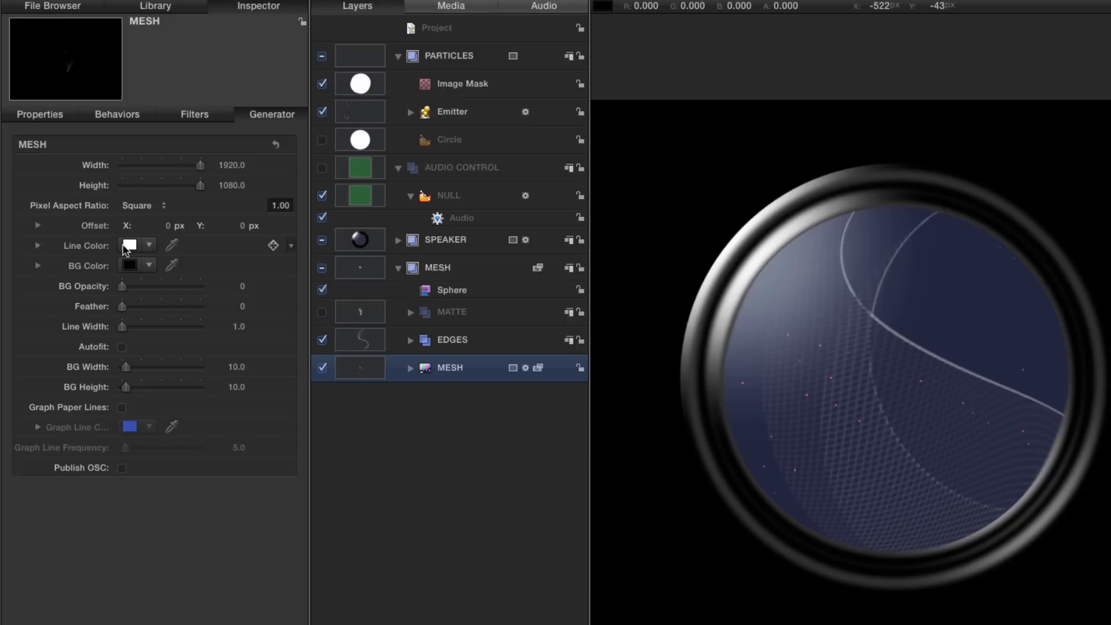
{"action": "left_click", "coordinate": [129, 246]}
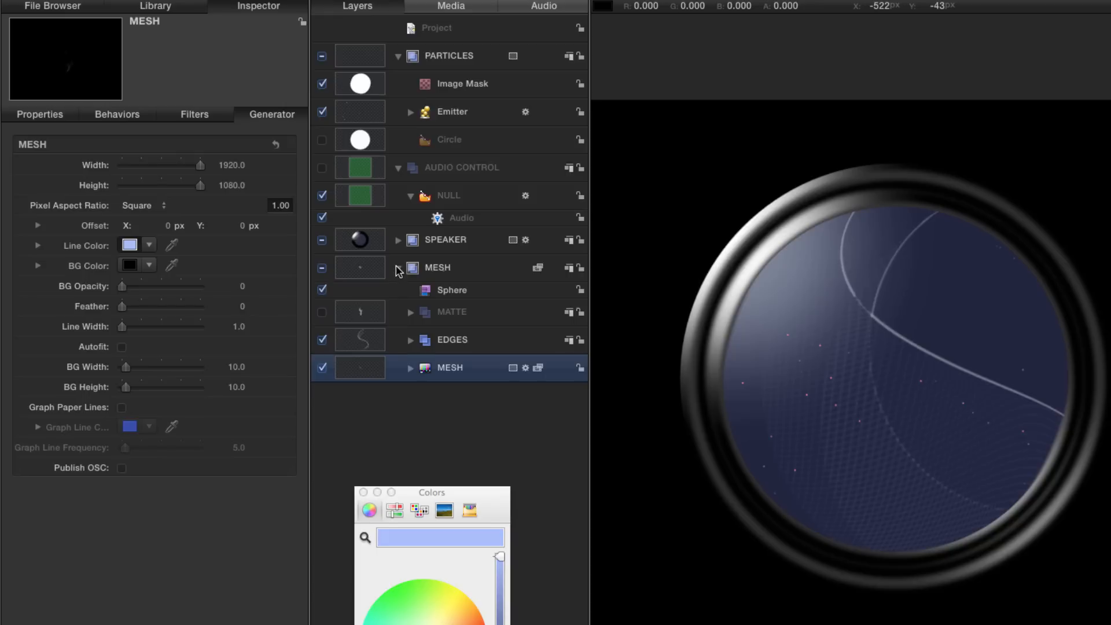
{"action": "left_click", "coordinate": [451, 339]}
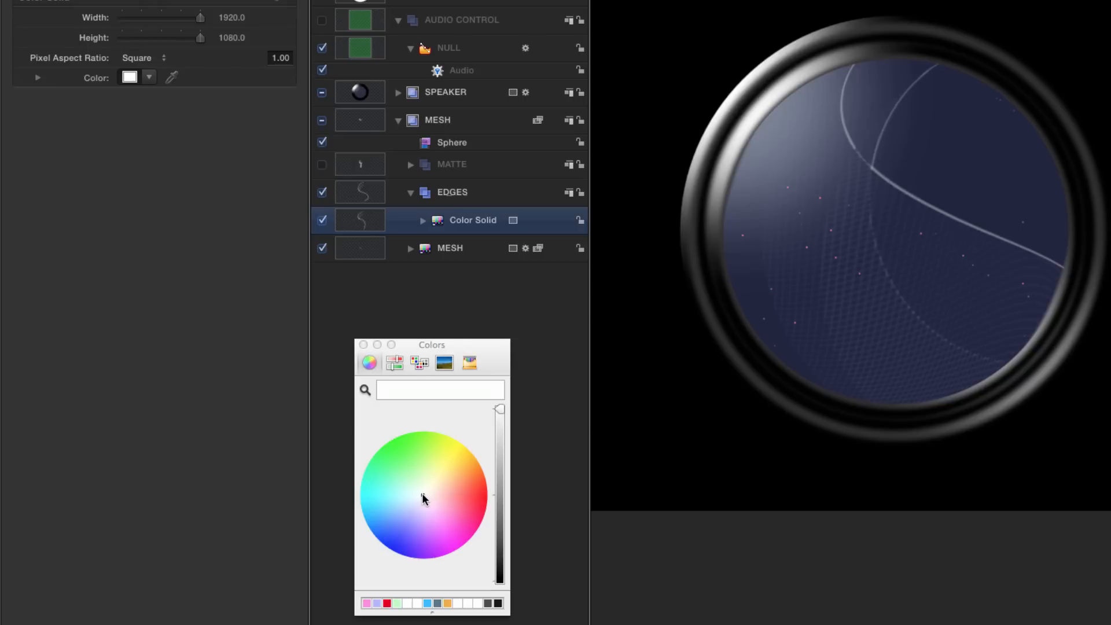
- Give the EDGES Color Solid a light blue colour
{"action": "left_click", "coordinate": [421, 498]}
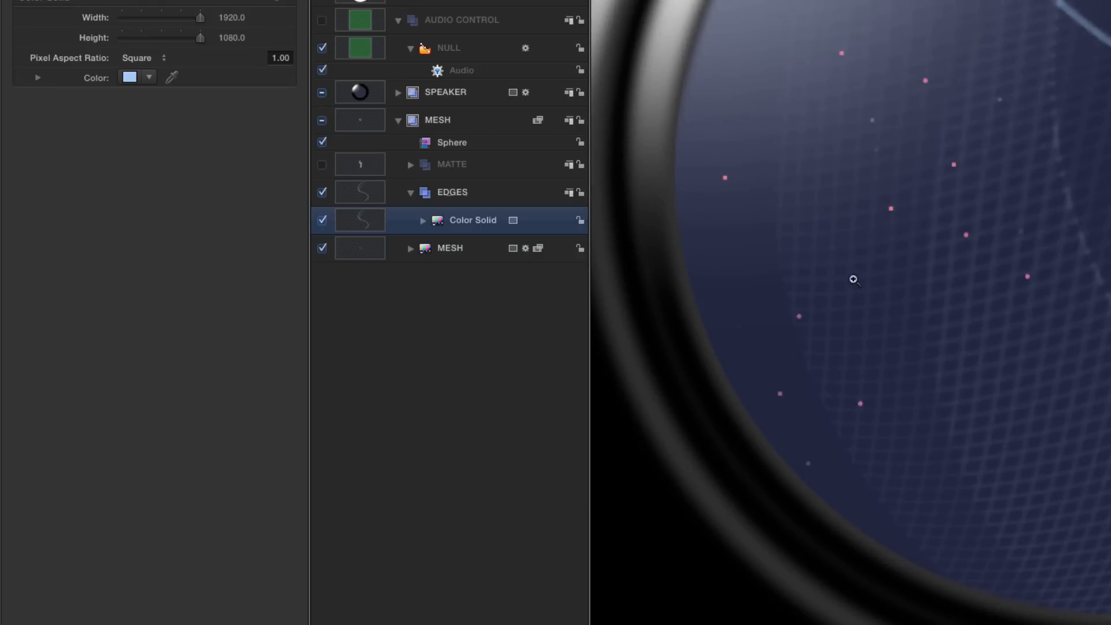
{"action": "mouse_move", "coordinate": [779, 127]}
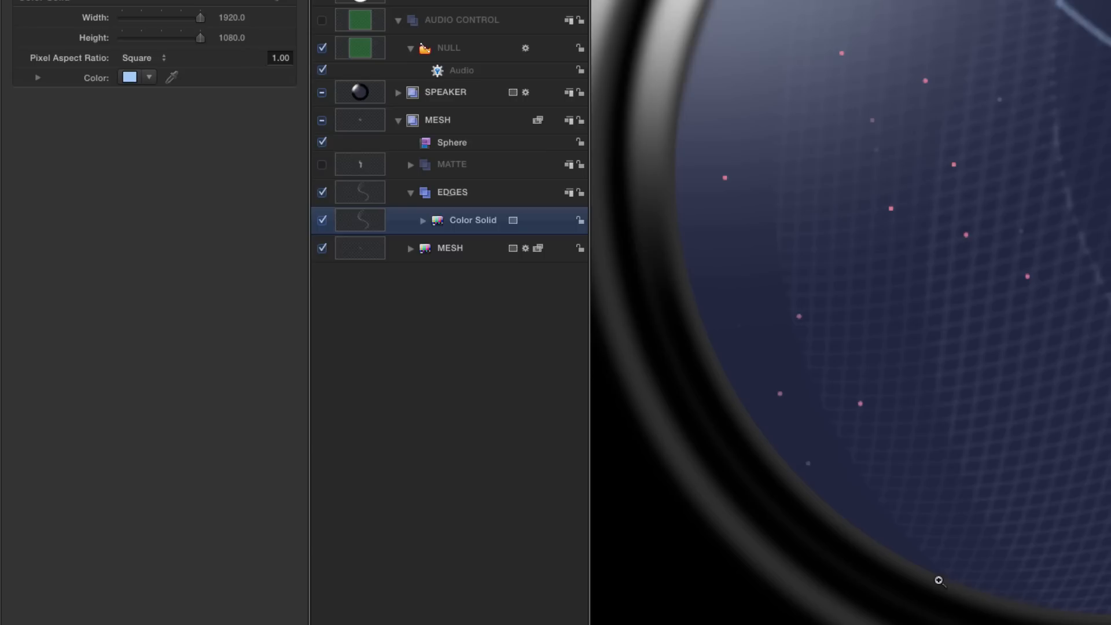
{"action": "mouse_move", "coordinate": [411, 254]}
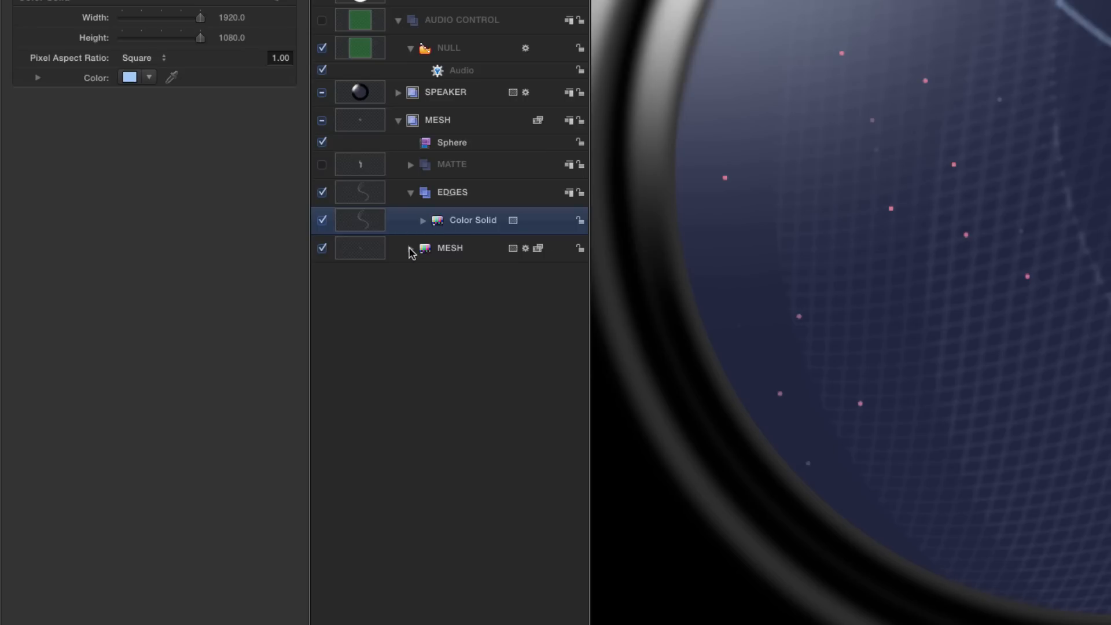
- Apply a Gaussian Blur of amount 50 to the MESH layer's image mask
{"action": "left_click", "coordinate": [409, 247]}
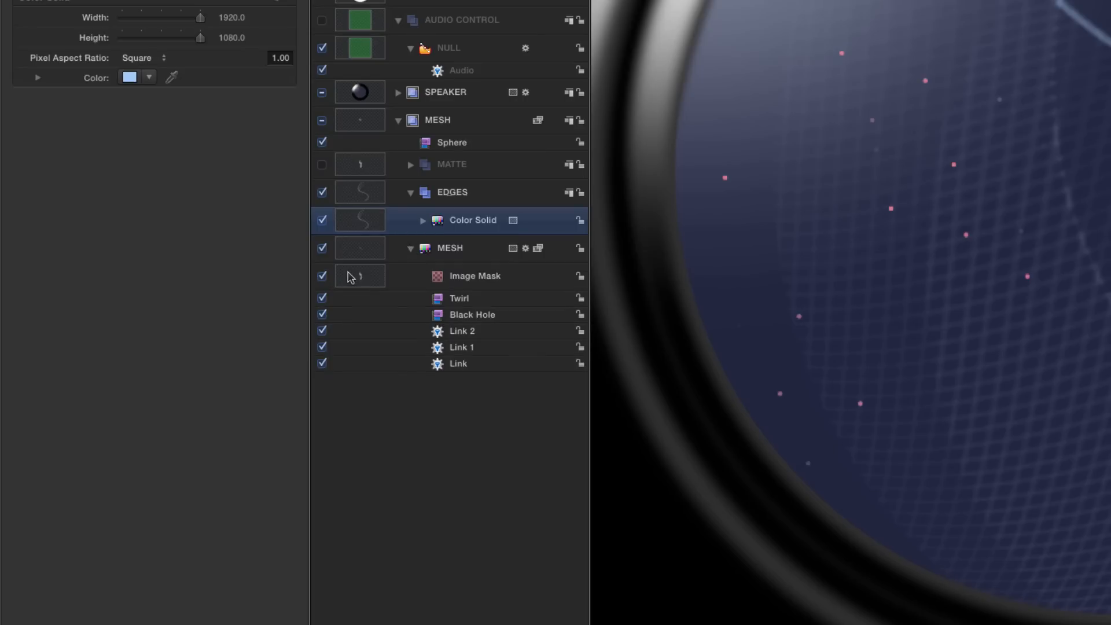
{"action": "left_click", "coordinate": [474, 275]}
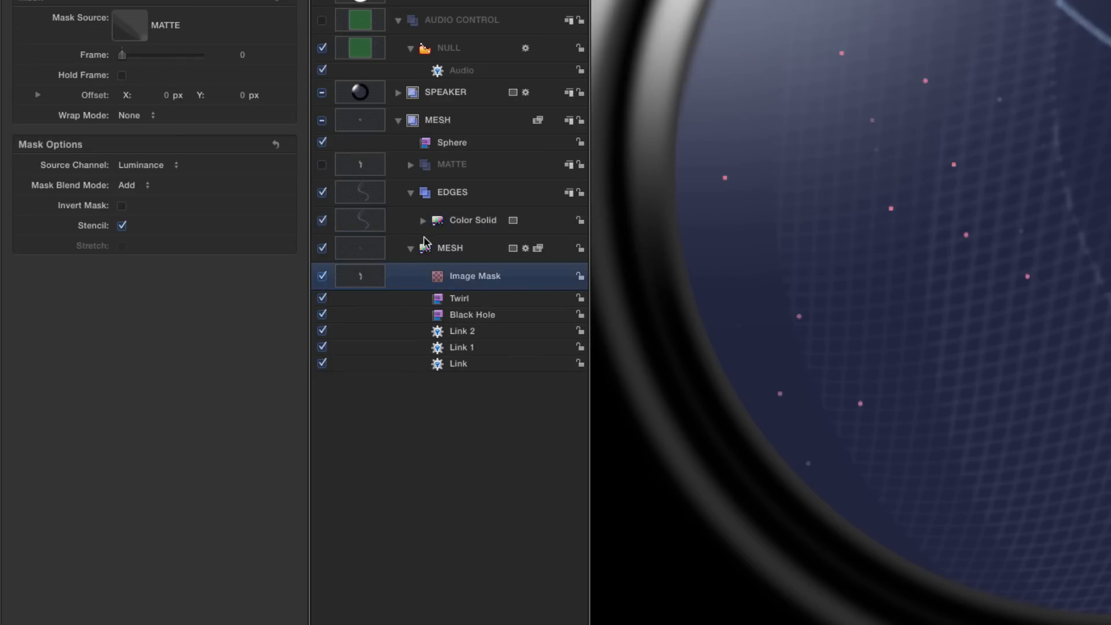
{"action": "mouse_move", "coordinate": [493, 278]}
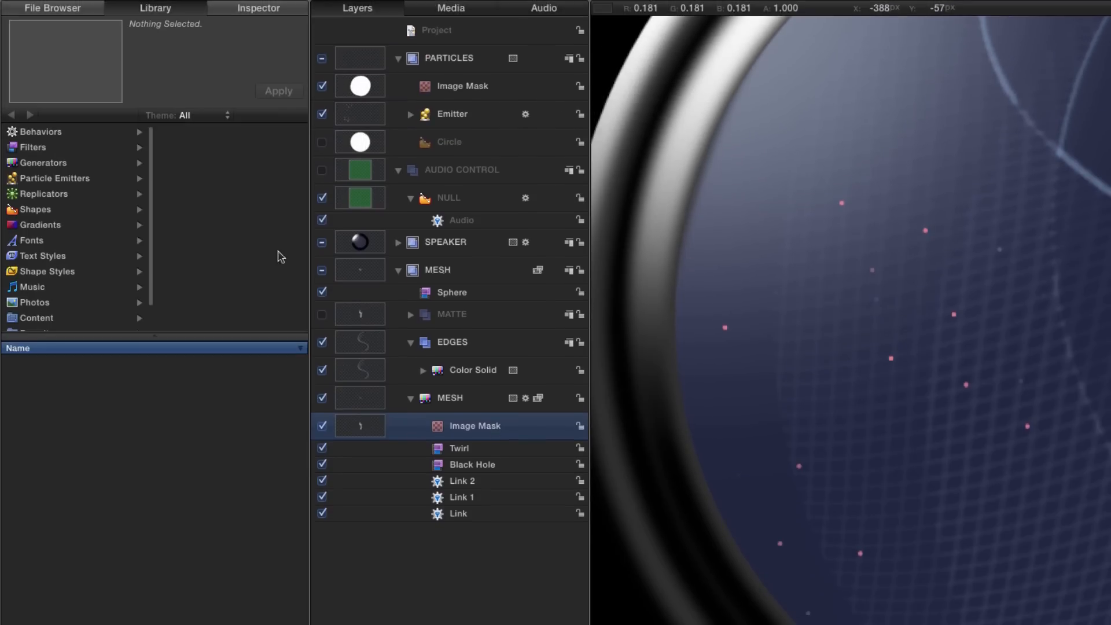
{"action": "left_click", "coordinate": [33, 147]}
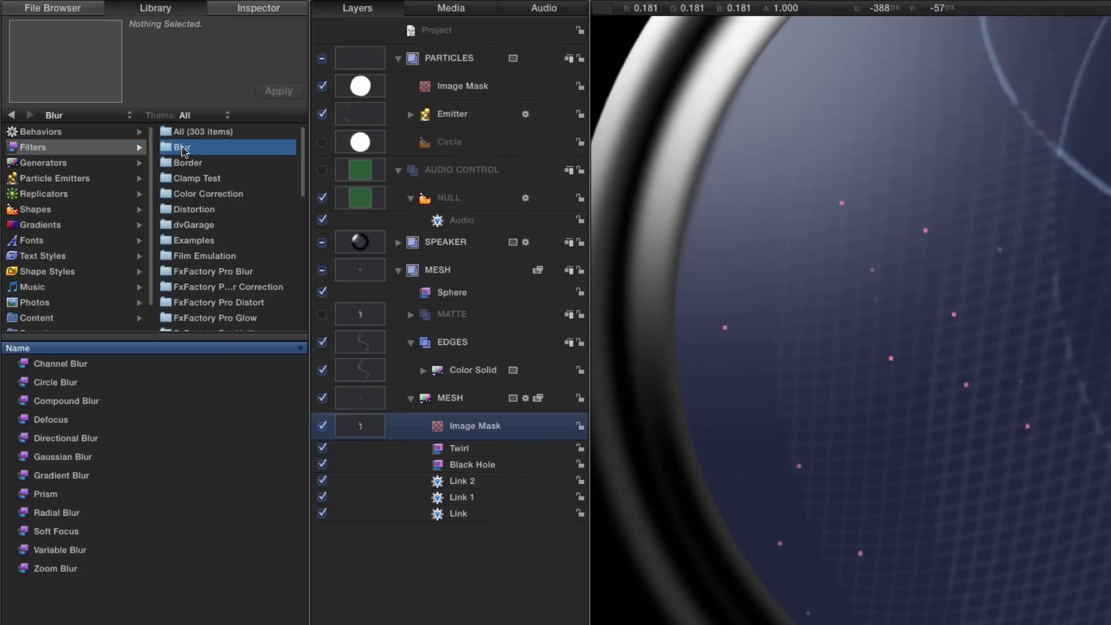
{"action": "left_click", "coordinate": [62, 455]}
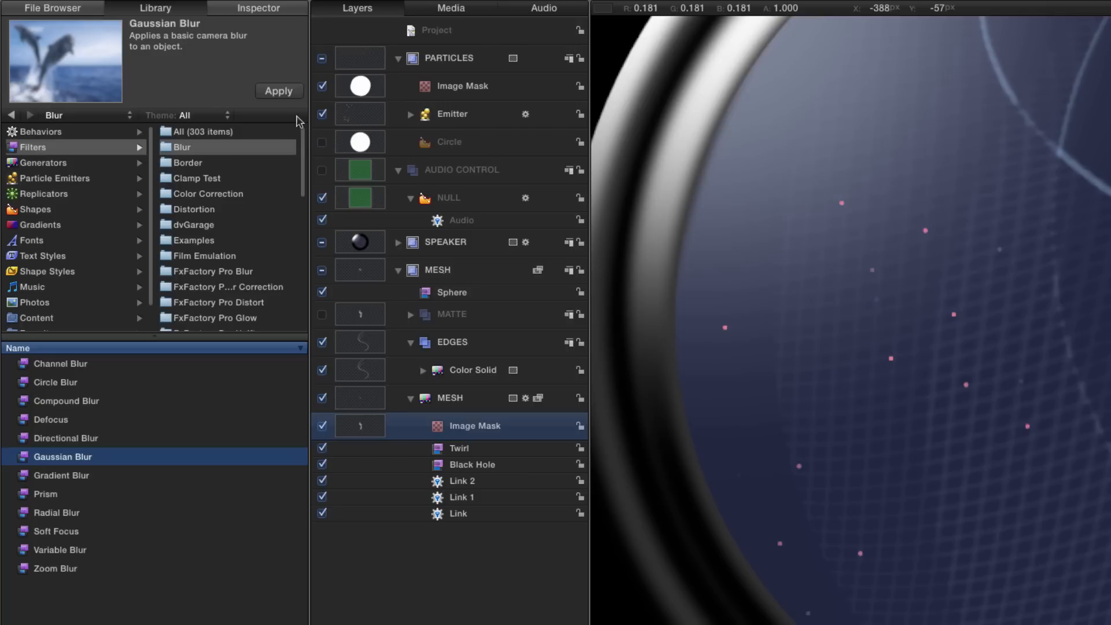
{"action": "left_click", "coordinate": [277, 90]}
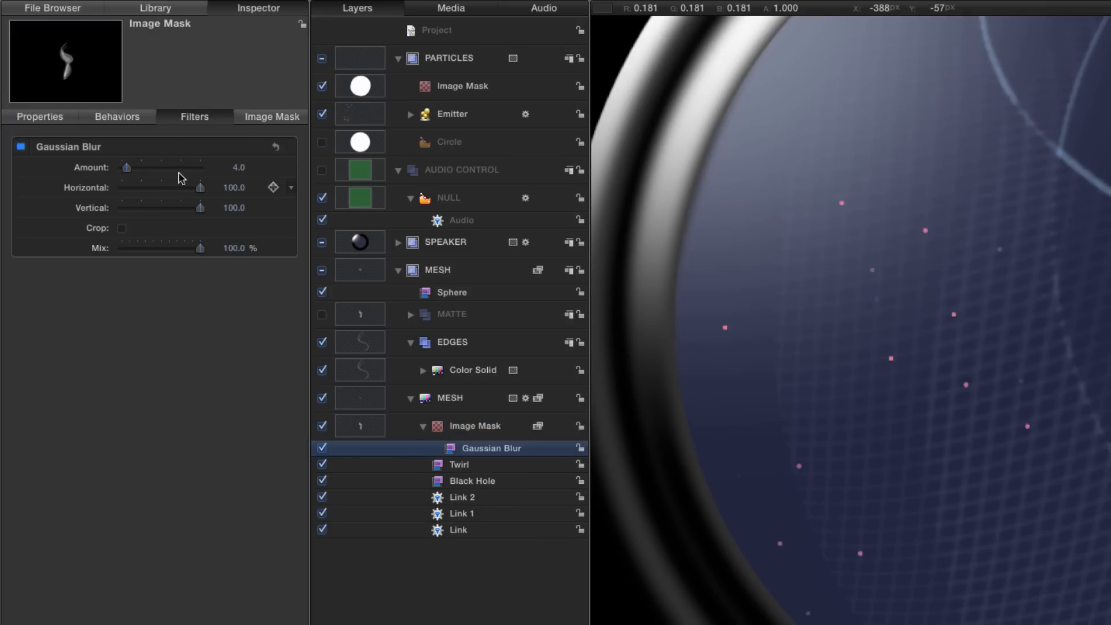
{"action": "type", "text": "50"}
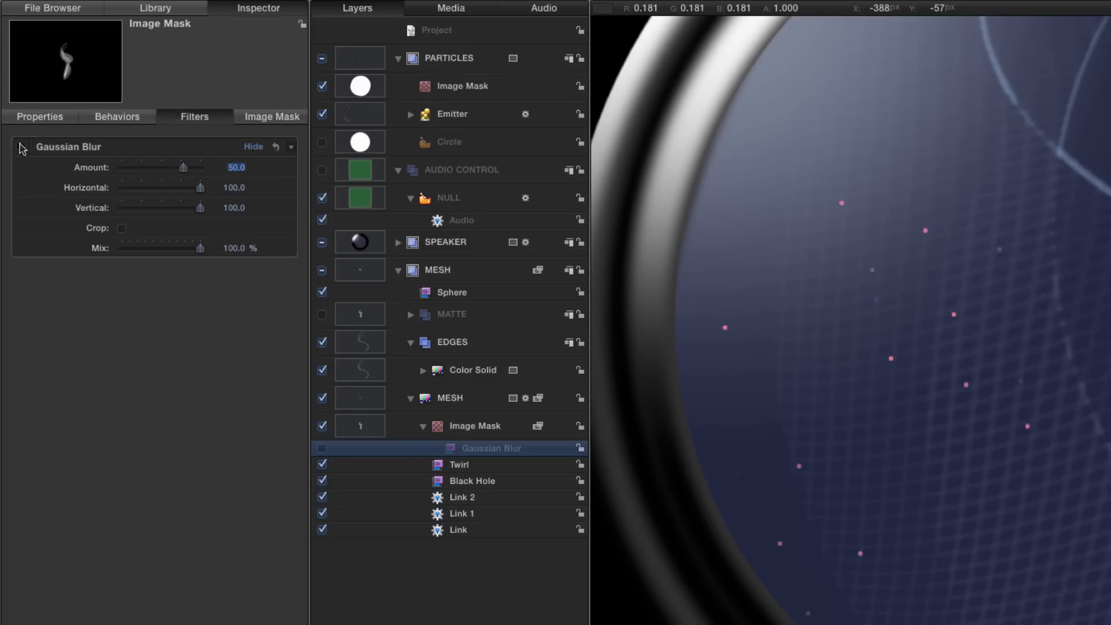
{"action": "left_click", "coordinate": [323, 448]}
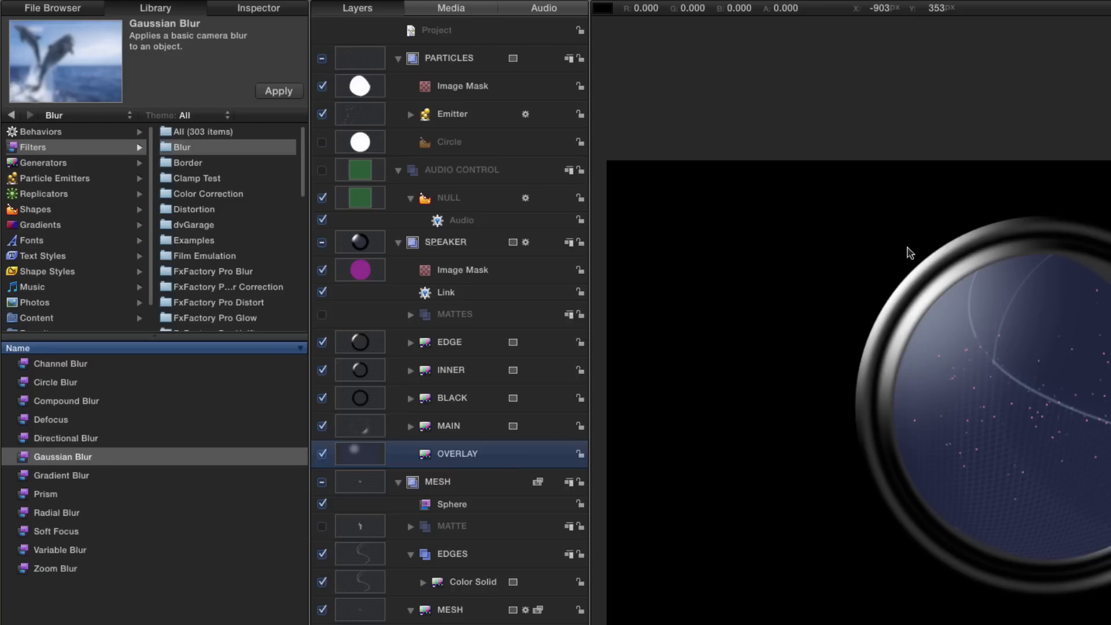
{"action": "mouse_move", "coordinate": [791, 283]}
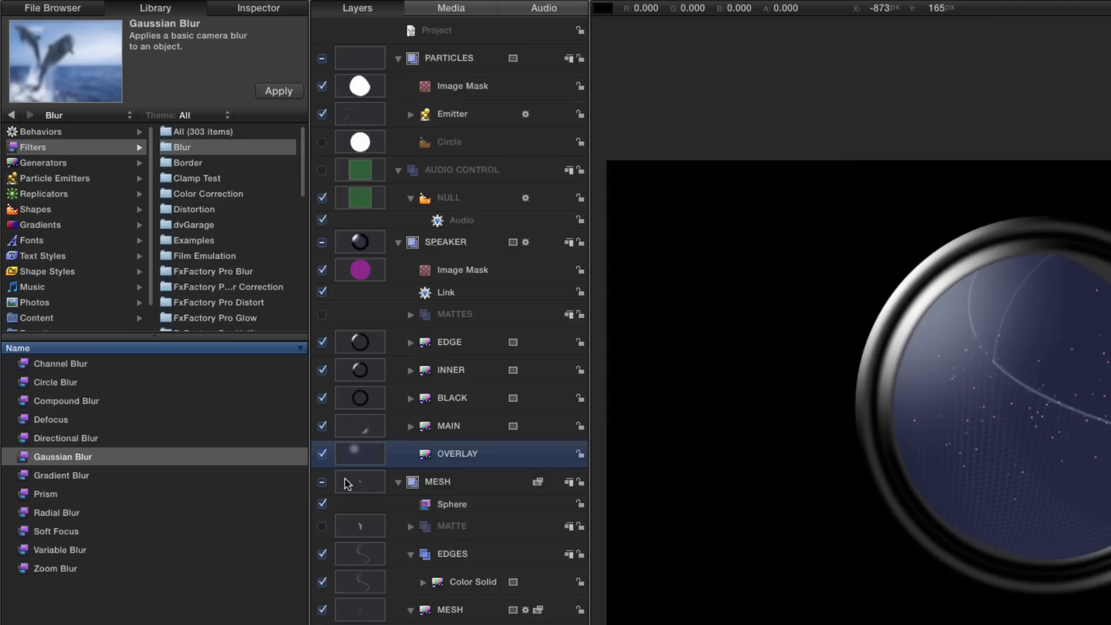
{"action": "mouse_move", "coordinate": [364, 460]}
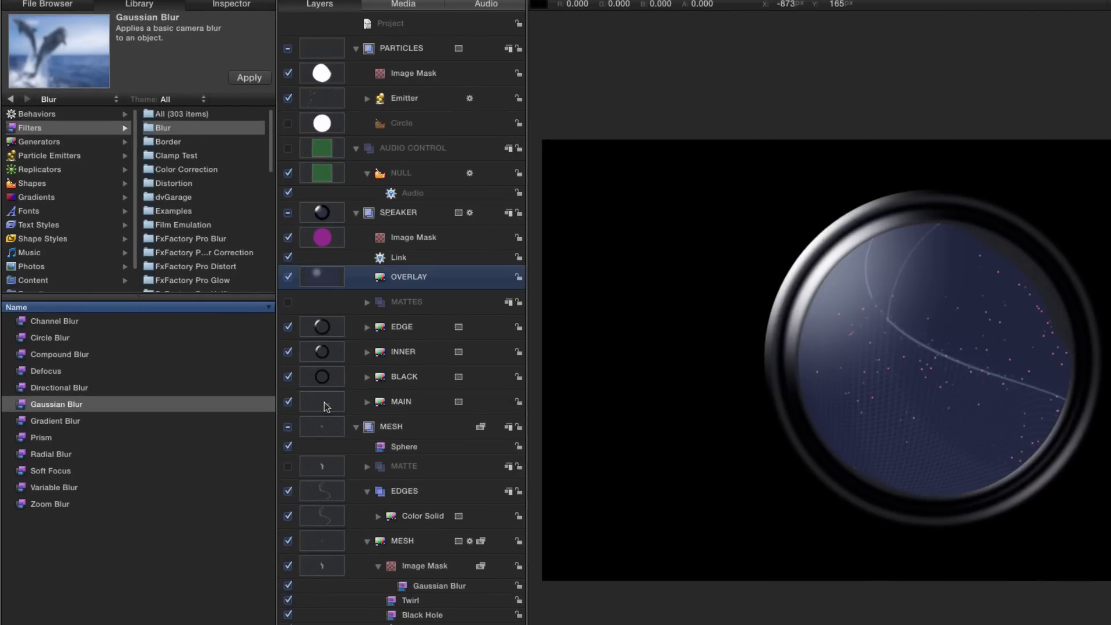
{"action": "mouse_move", "coordinate": [248, 34]}
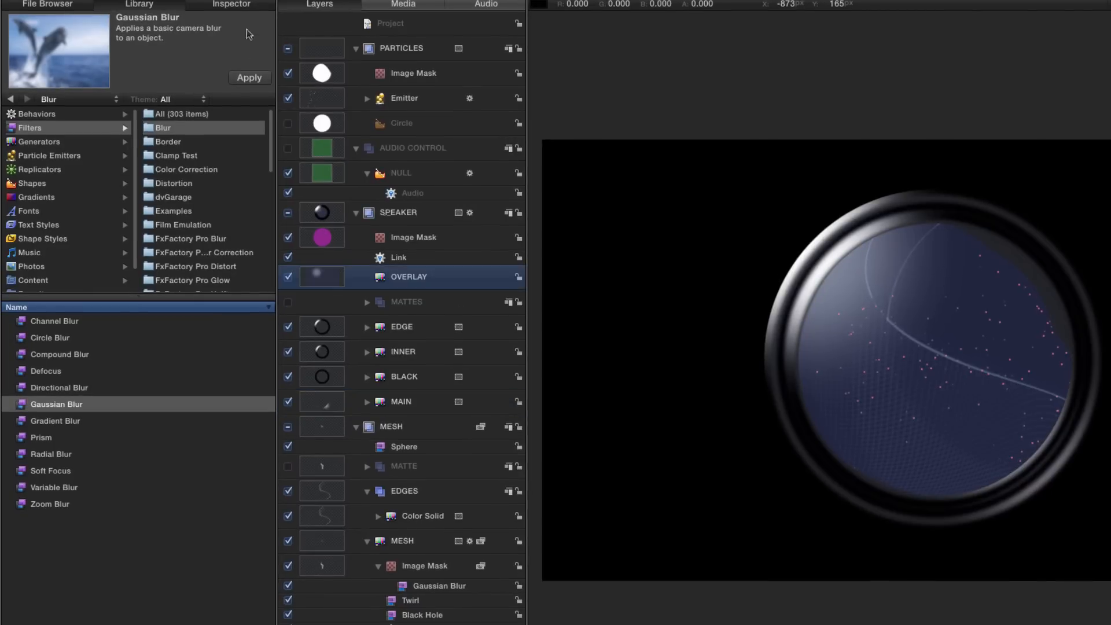
- Change the OVERLAY gradient's dark colour stop to a dark green in the Generator settings
{"action": "left_click", "coordinate": [232, 5]}
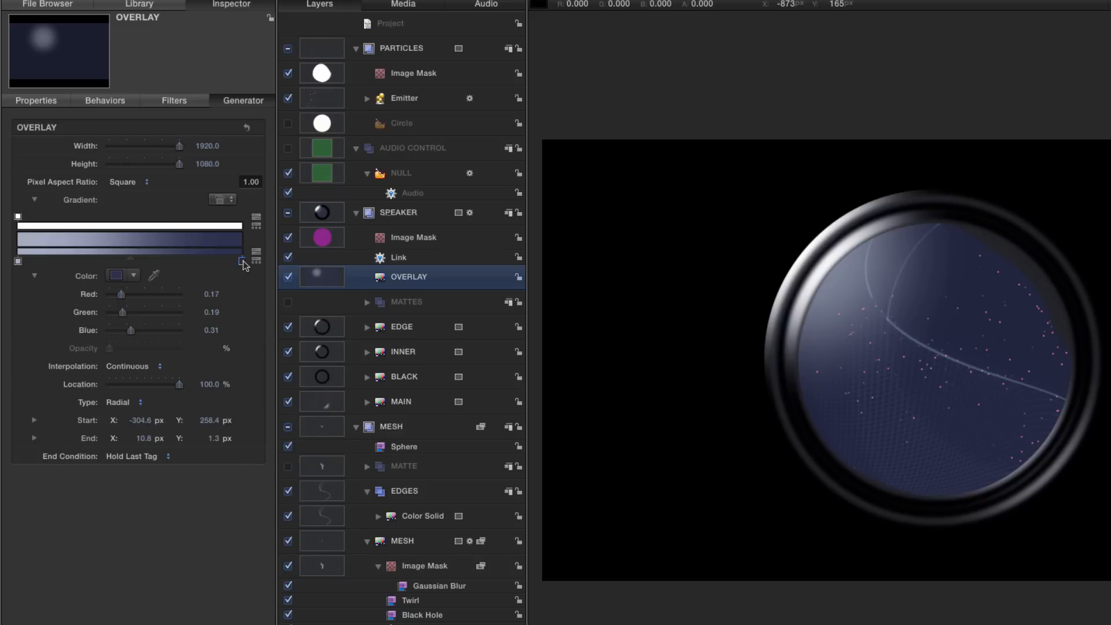
{"action": "left_click", "coordinate": [115, 276]}
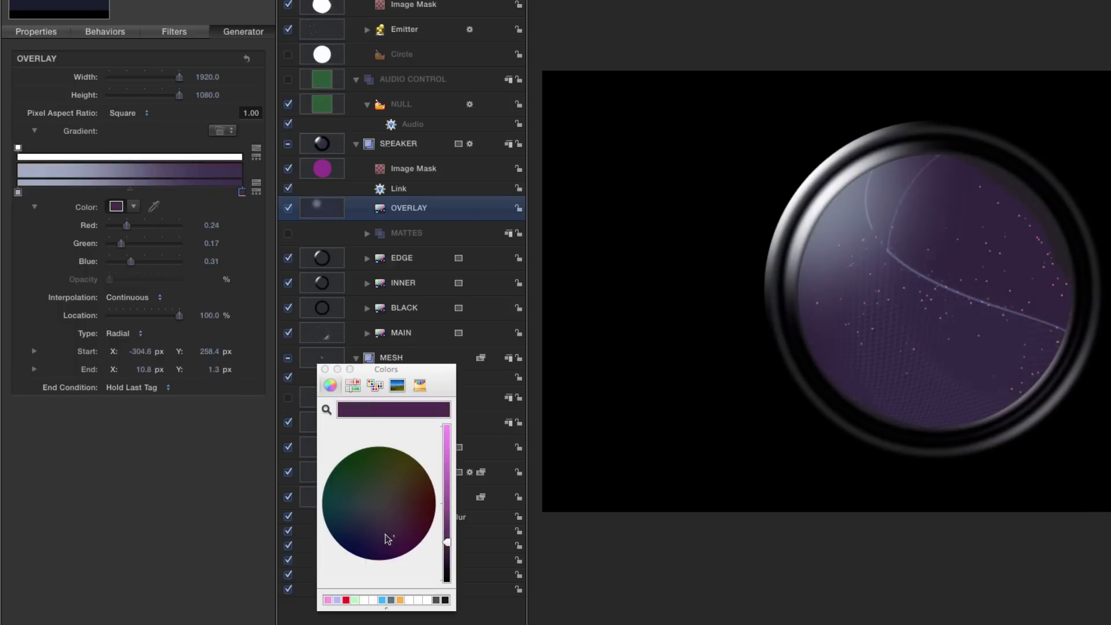
{"action": "left_click", "coordinate": [368, 475]}
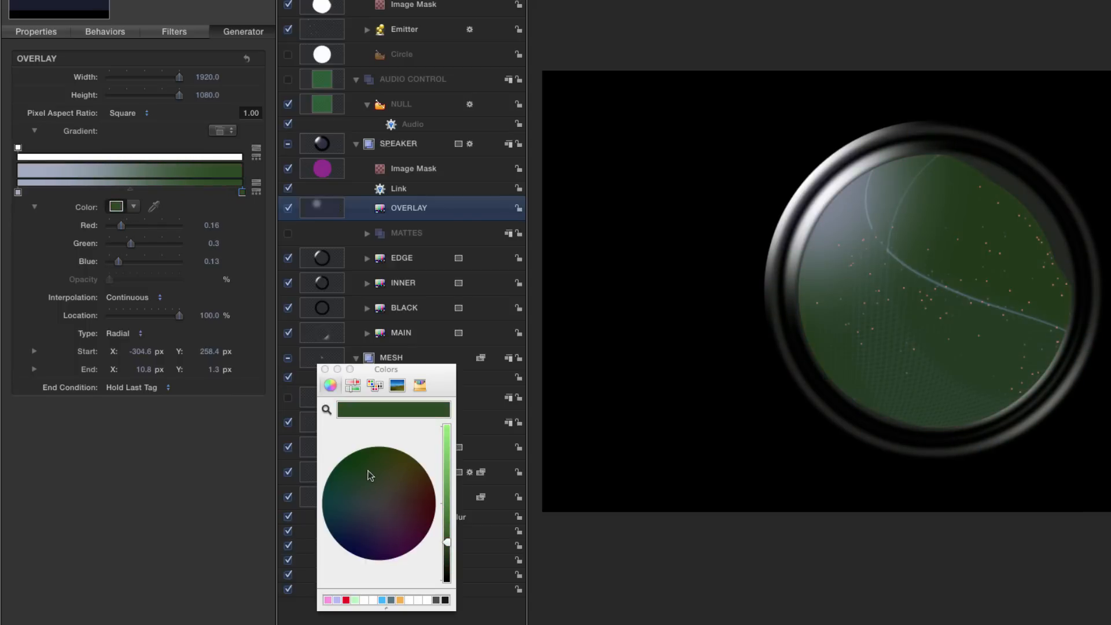